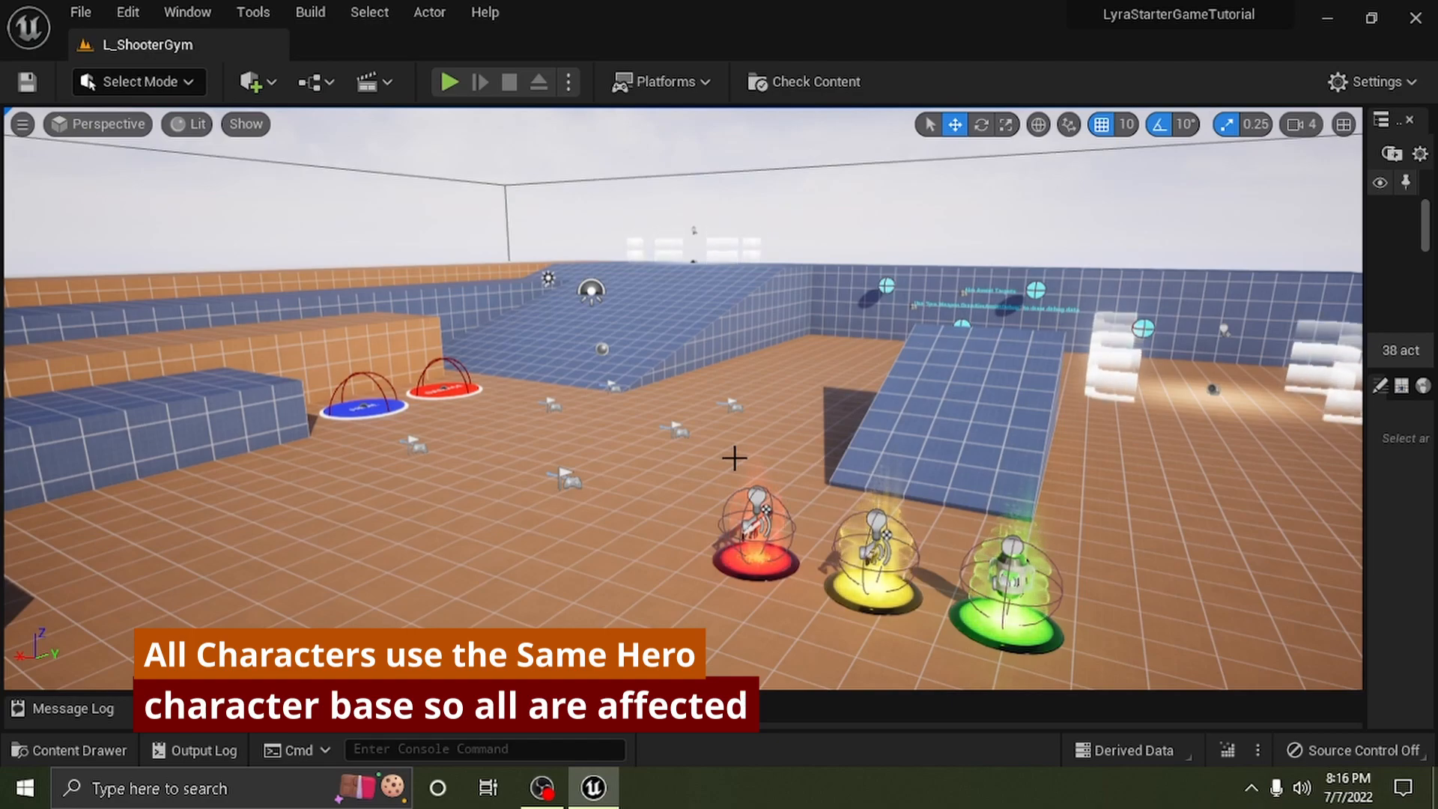
{"action": "mouse_move", "coordinate": [101, 751]}
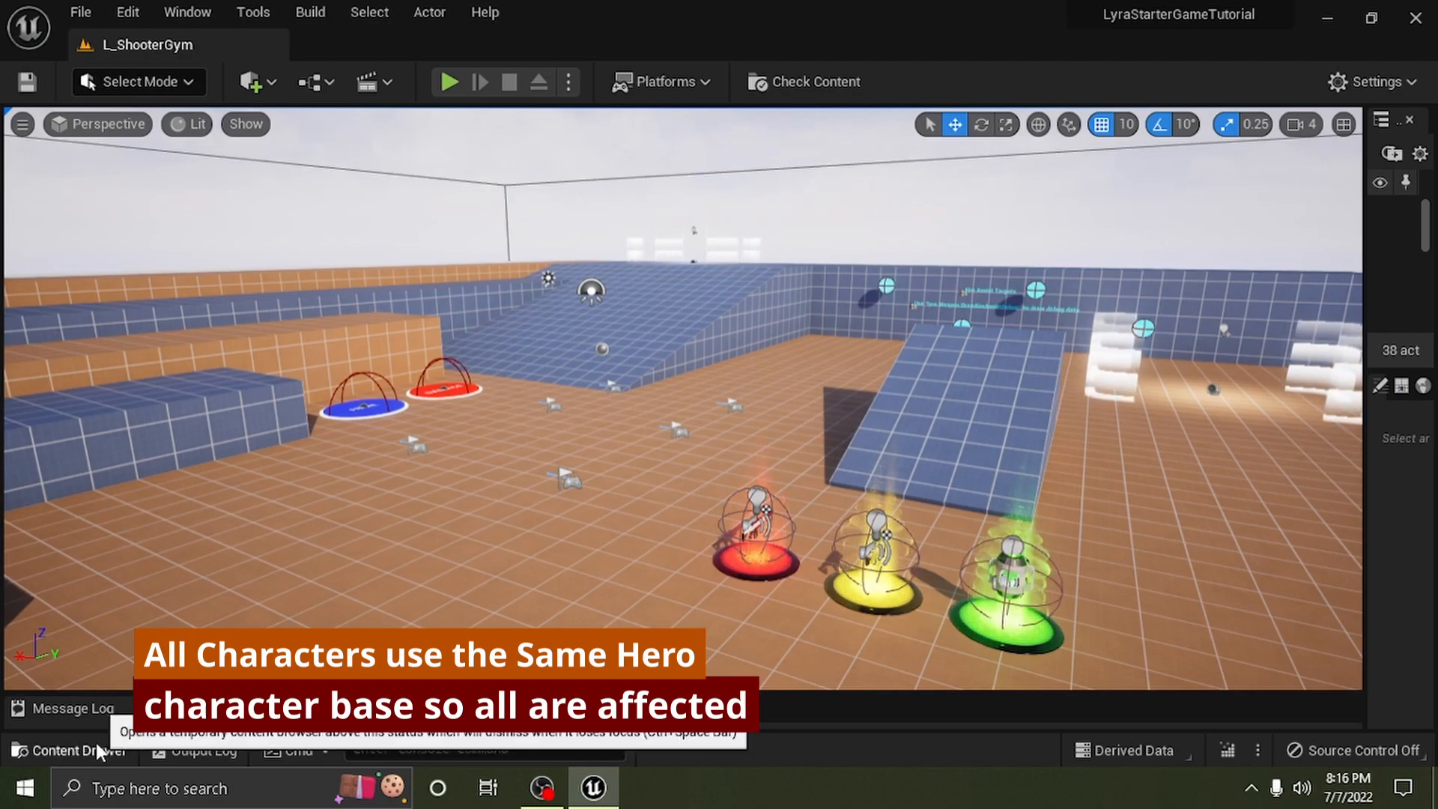
- Open the Content Drawer on the Plugins folder and check its Settings menu
{"action": "left_click", "coordinate": [68, 750]}
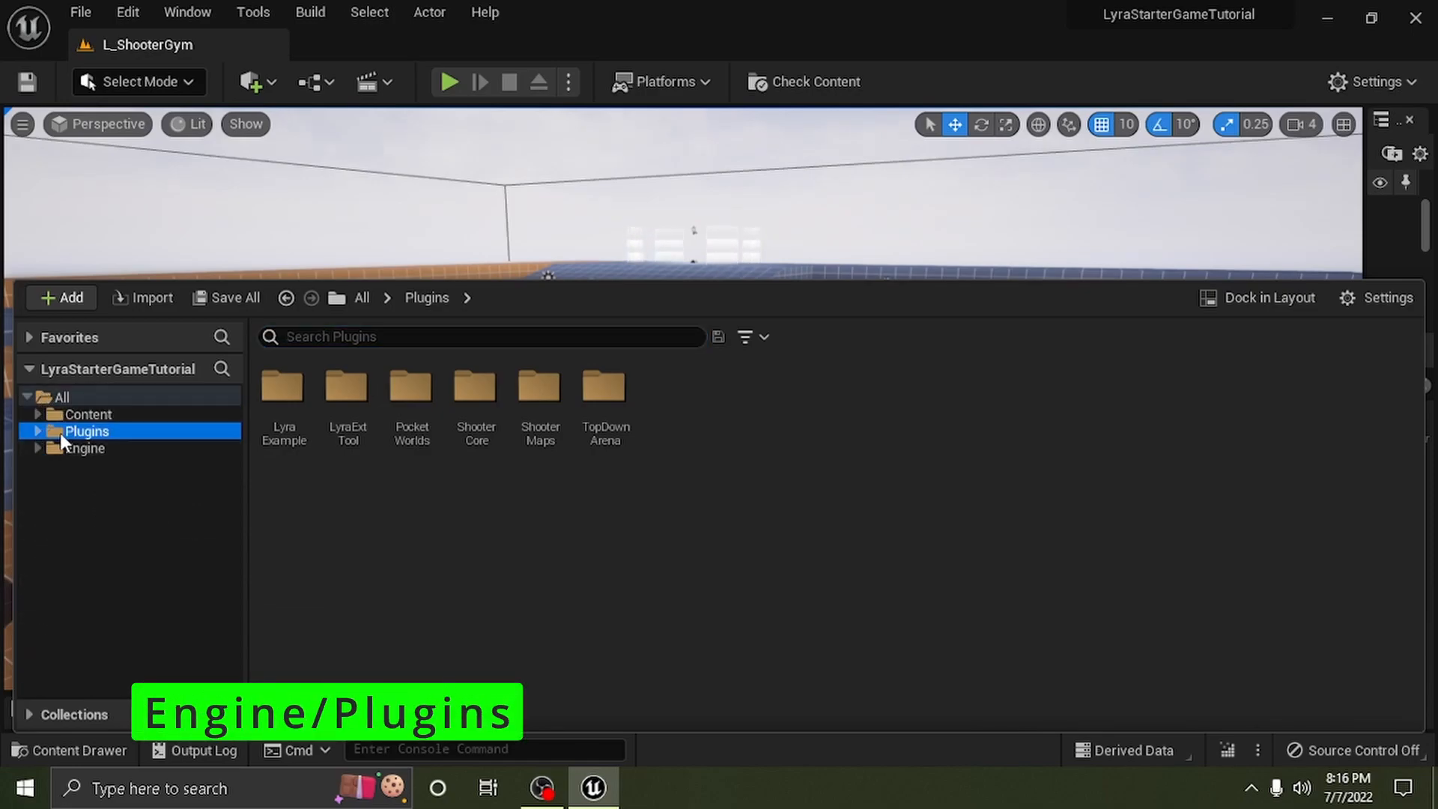
{"action": "mouse_move", "coordinate": [1285, 298]}
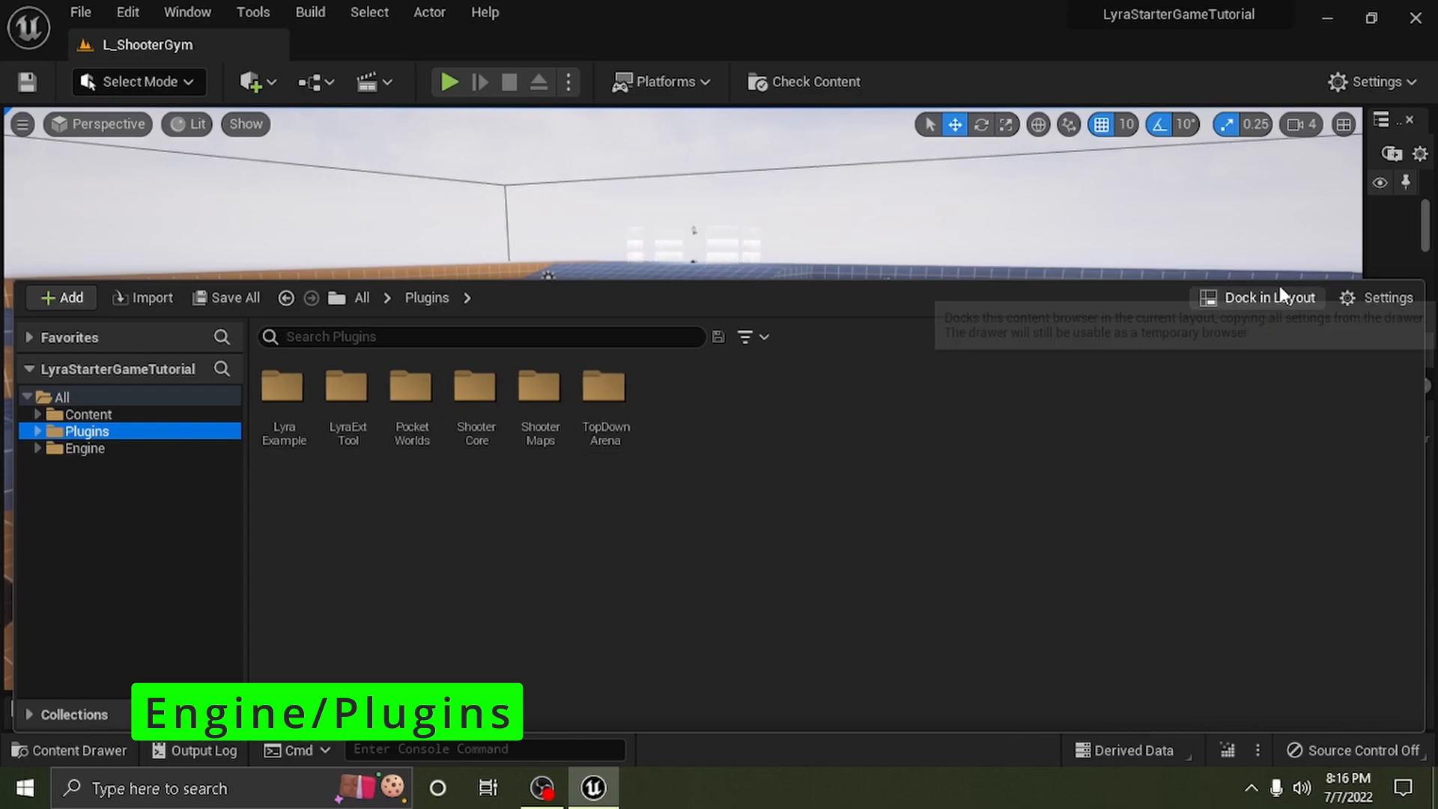
{"action": "left_click", "coordinate": [1387, 297]}
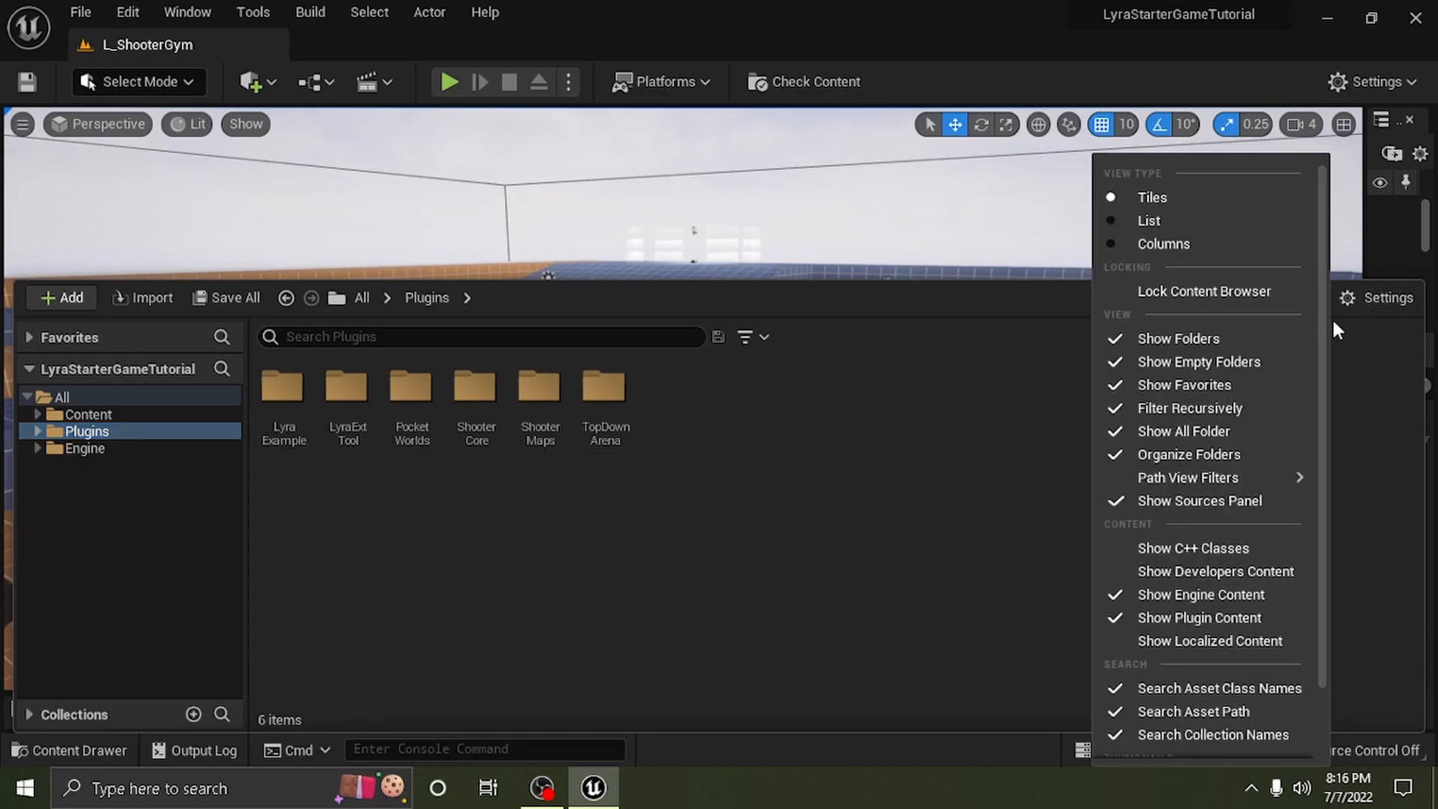
{"action": "mouse_move", "coordinate": [1221, 601]}
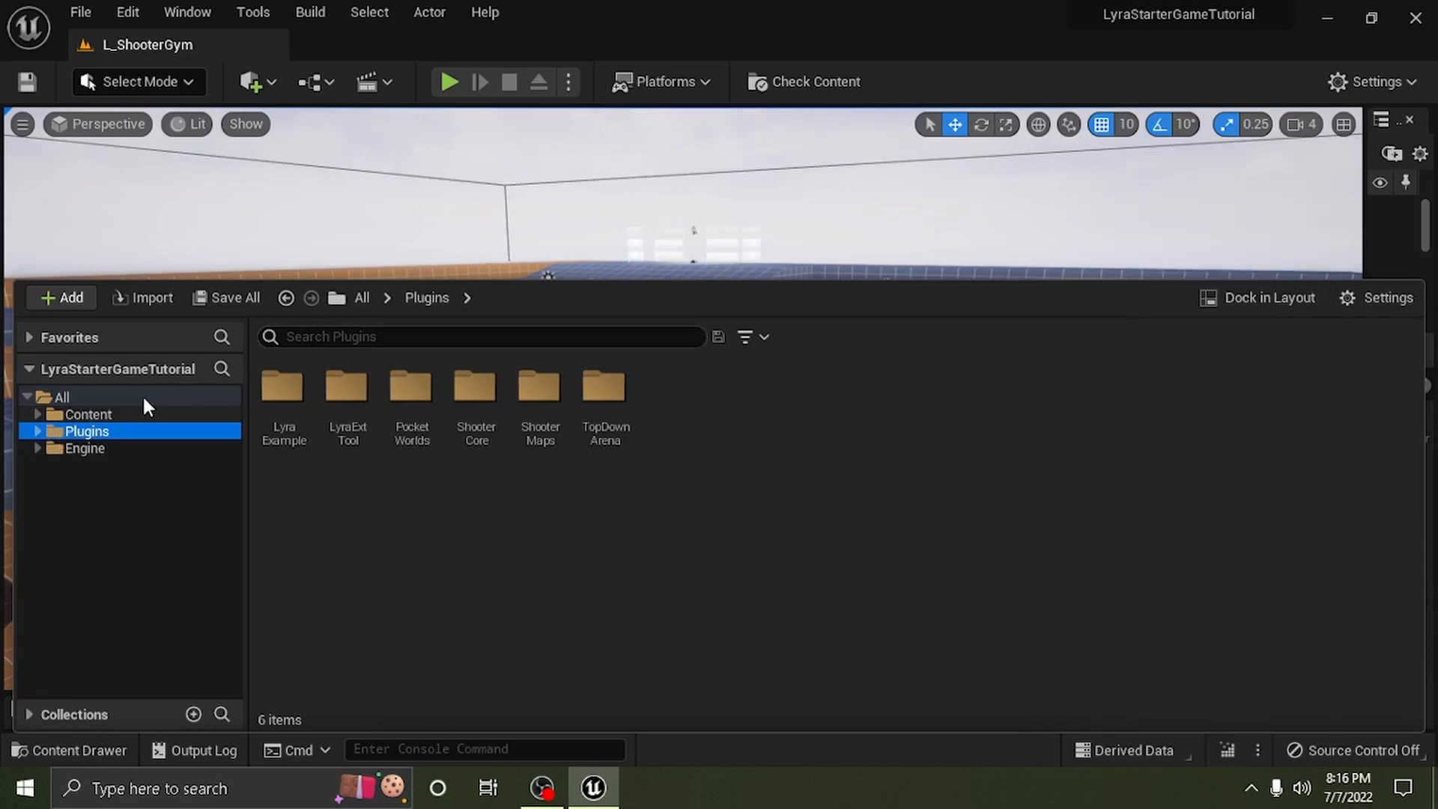
- Search the Plugins content for "abil" to find AbilitySet_Elimination
{"action": "left_click", "coordinate": [476, 337]}
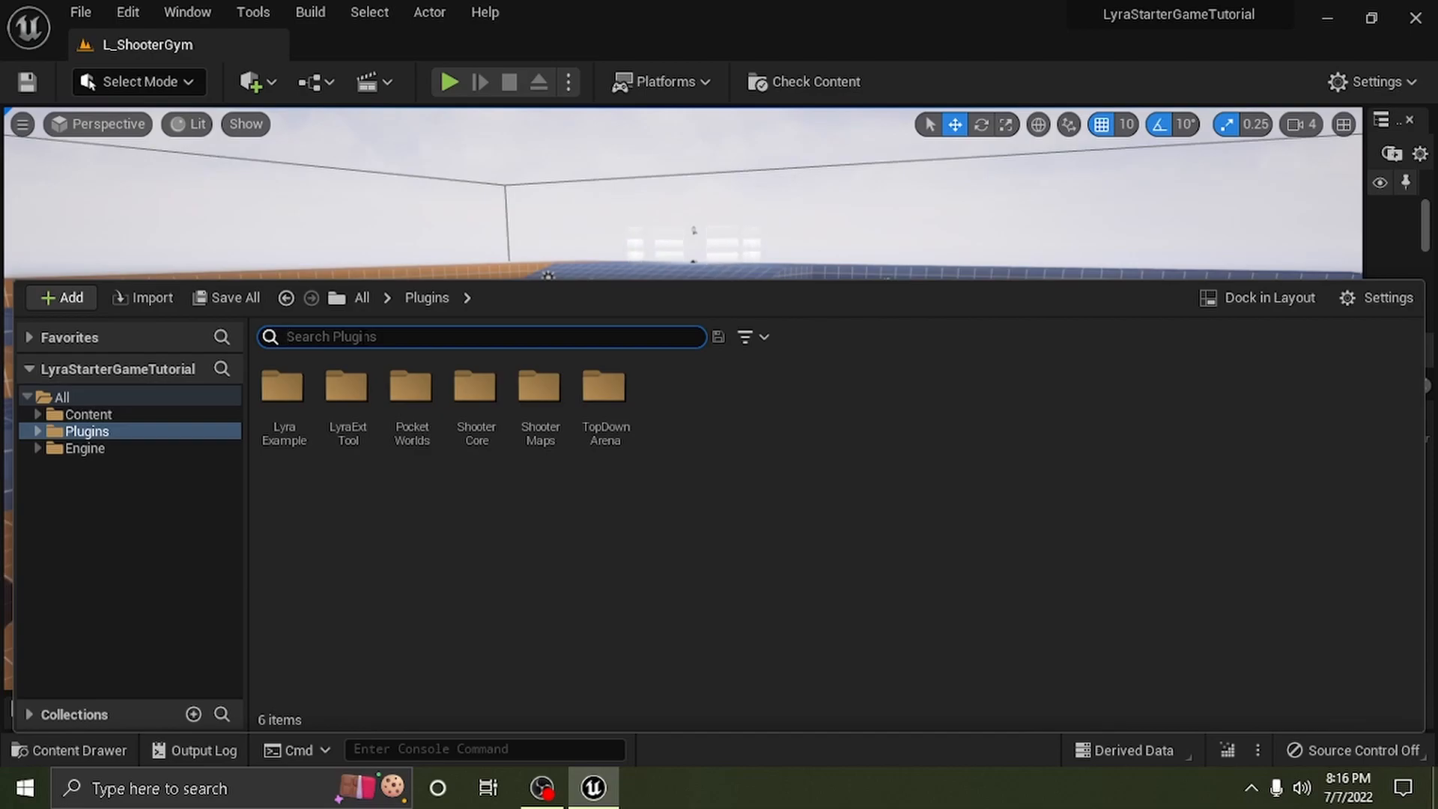
{"action": "type", "text": "abilit"}
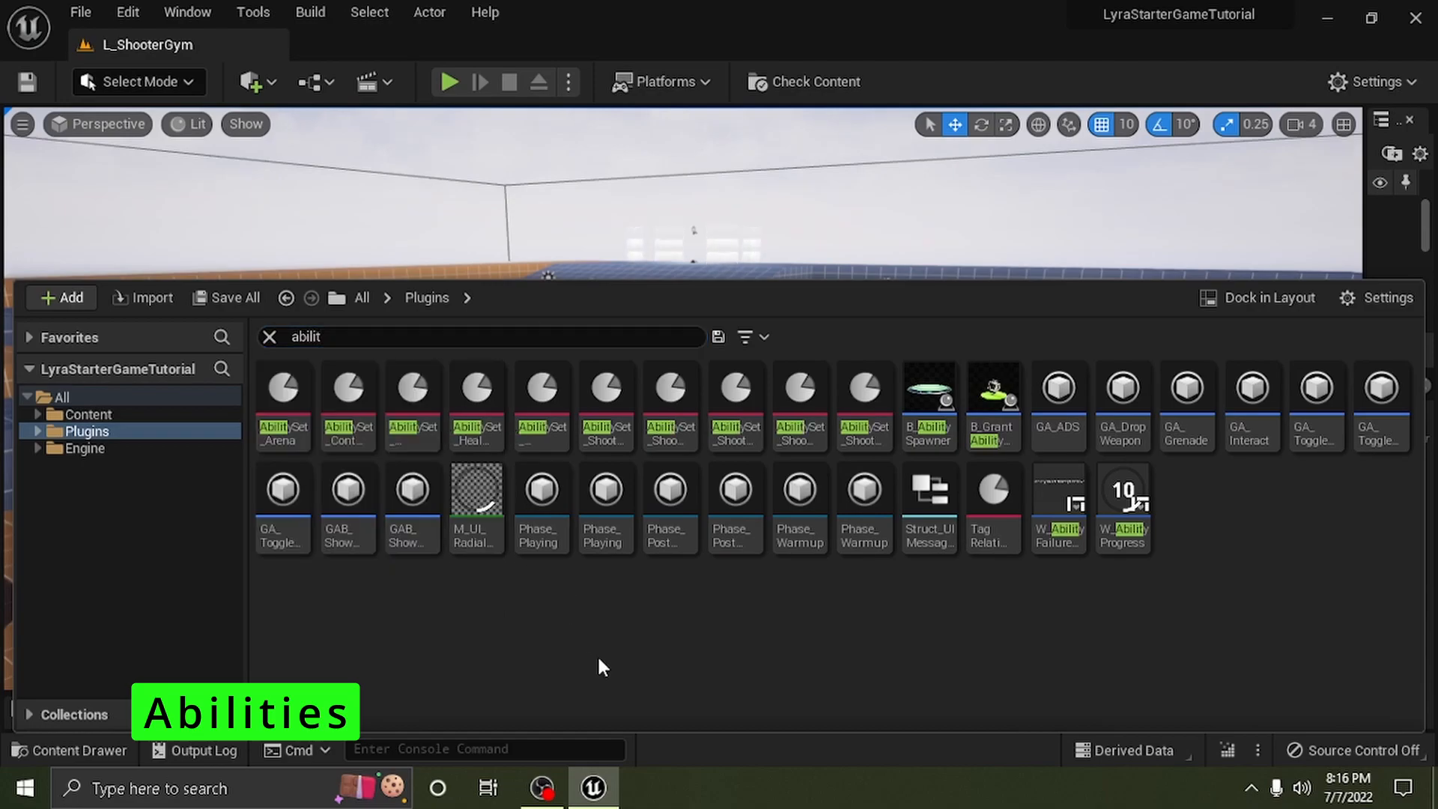
{"action": "mouse_move", "coordinate": [670, 410]}
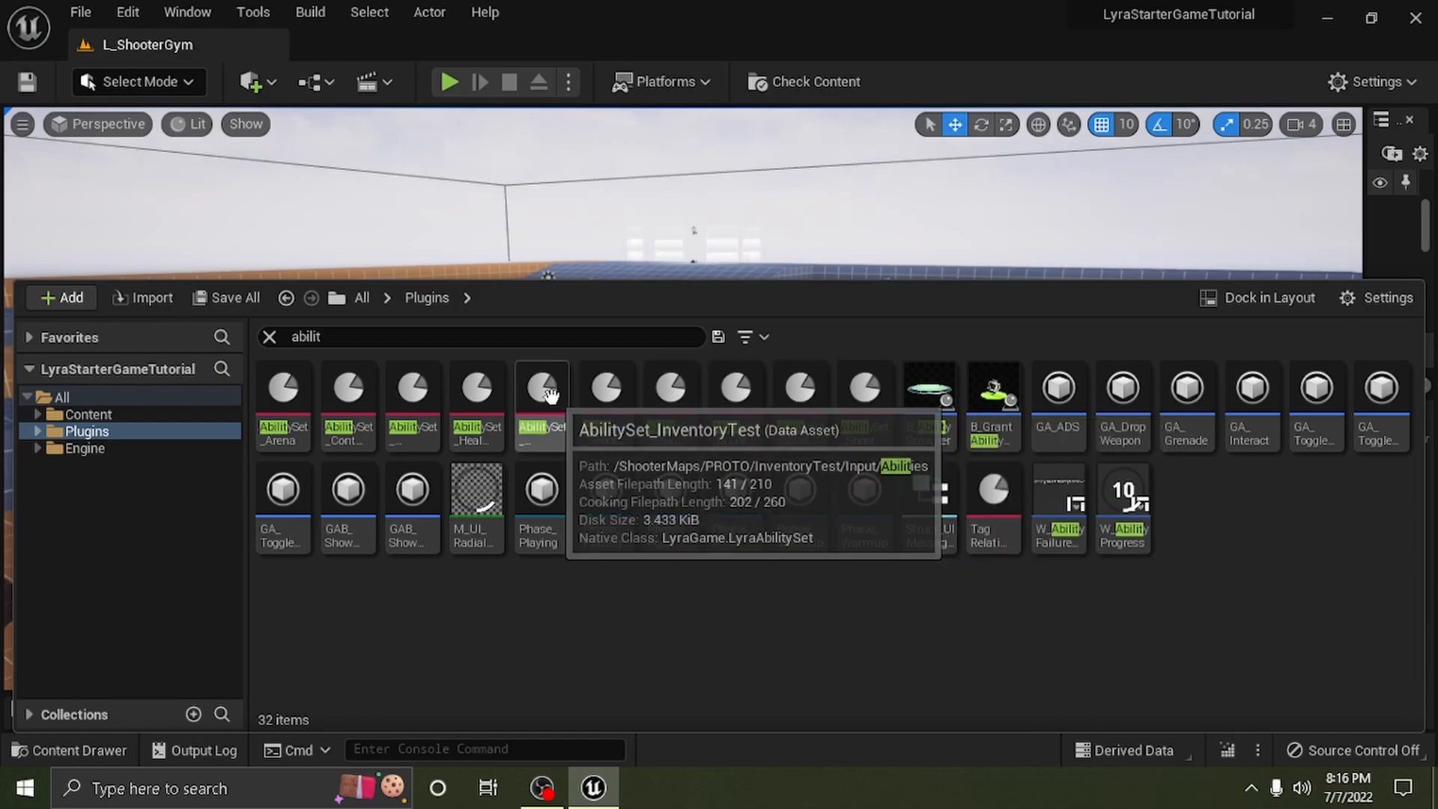
{"action": "mouse_move", "coordinate": [475, 396]}
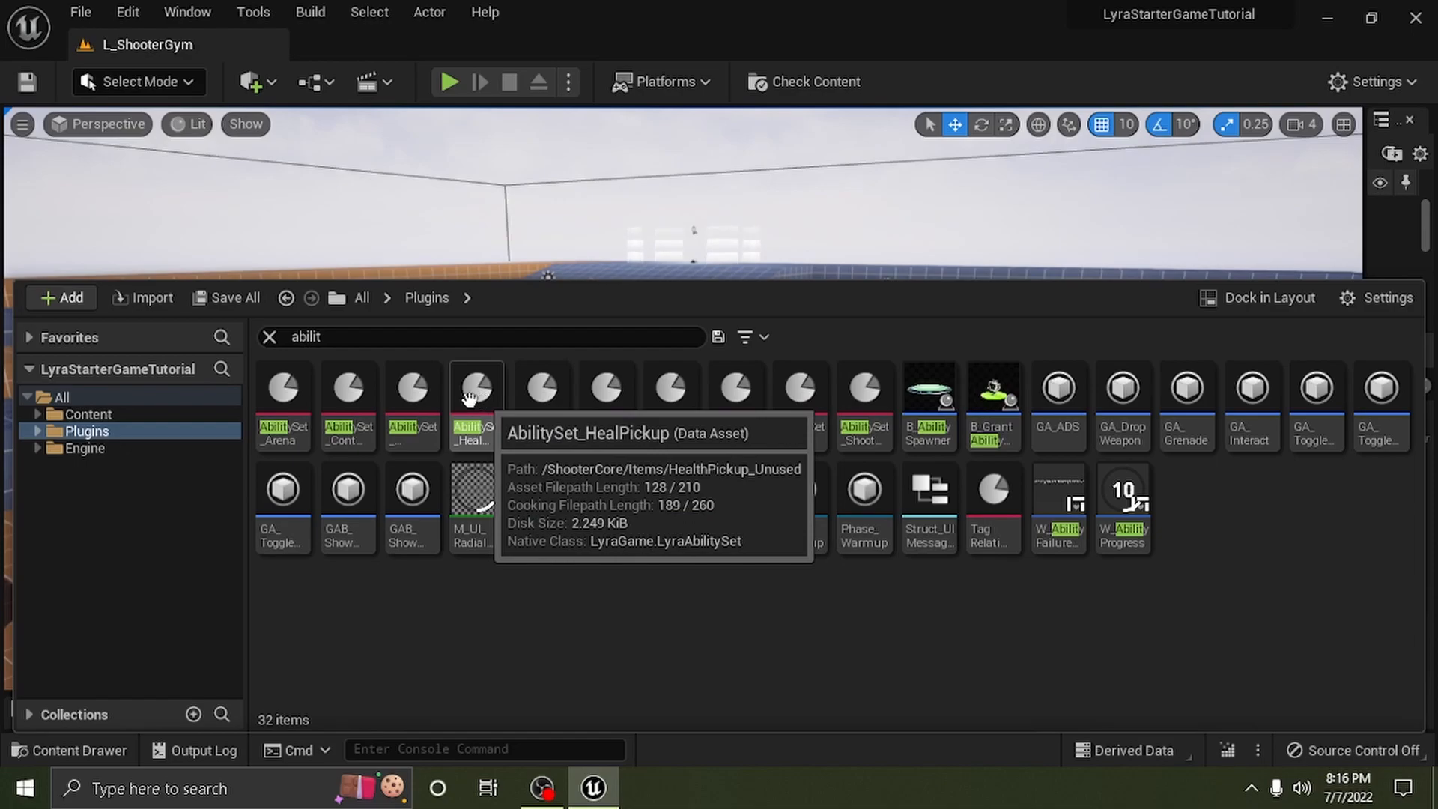
{"action": "mouse_move", "coordinate": [412, 398]}
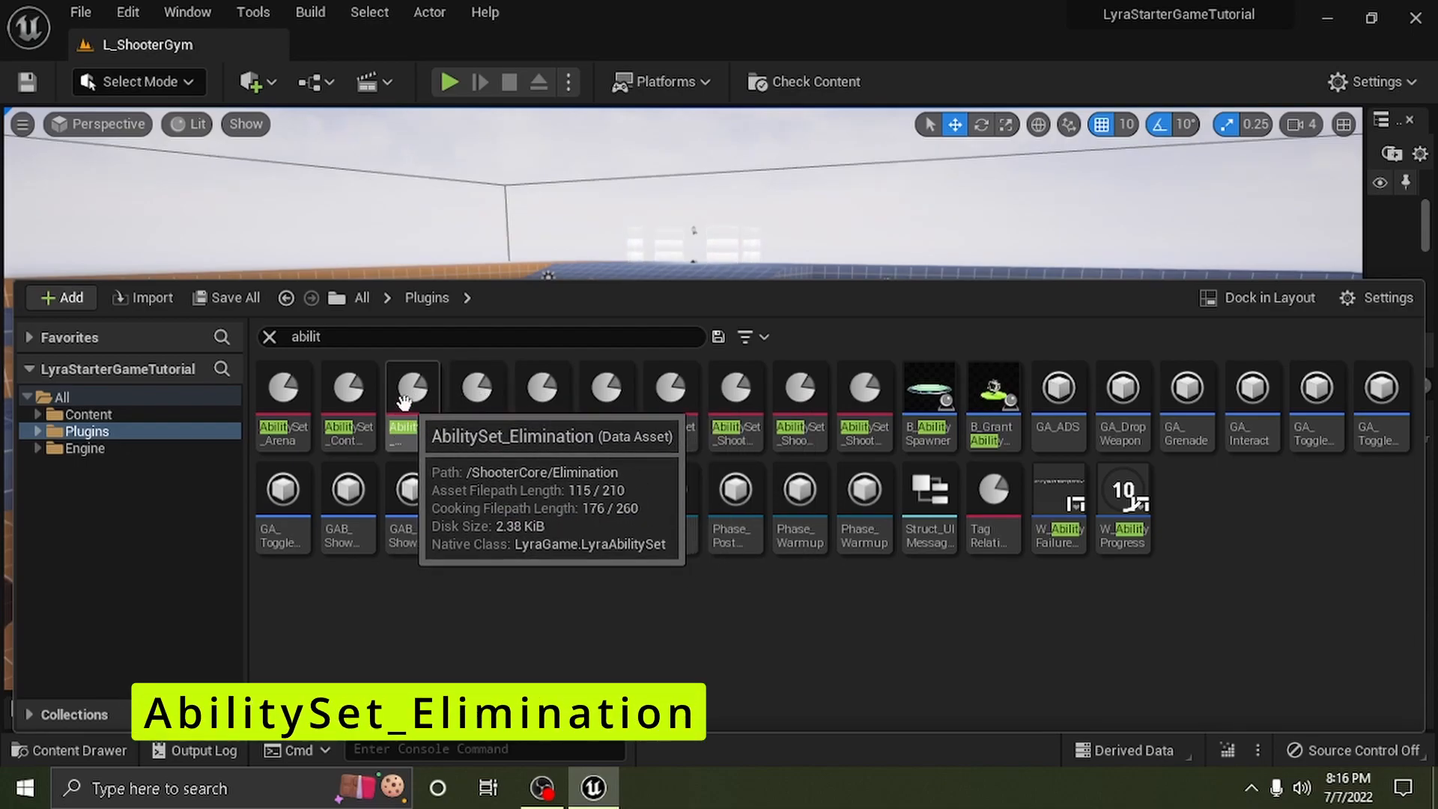
- Open AbilitySet_Elimination, then view the level's World Settings
{"action": "double_click", "coordinate": [411, 394]}
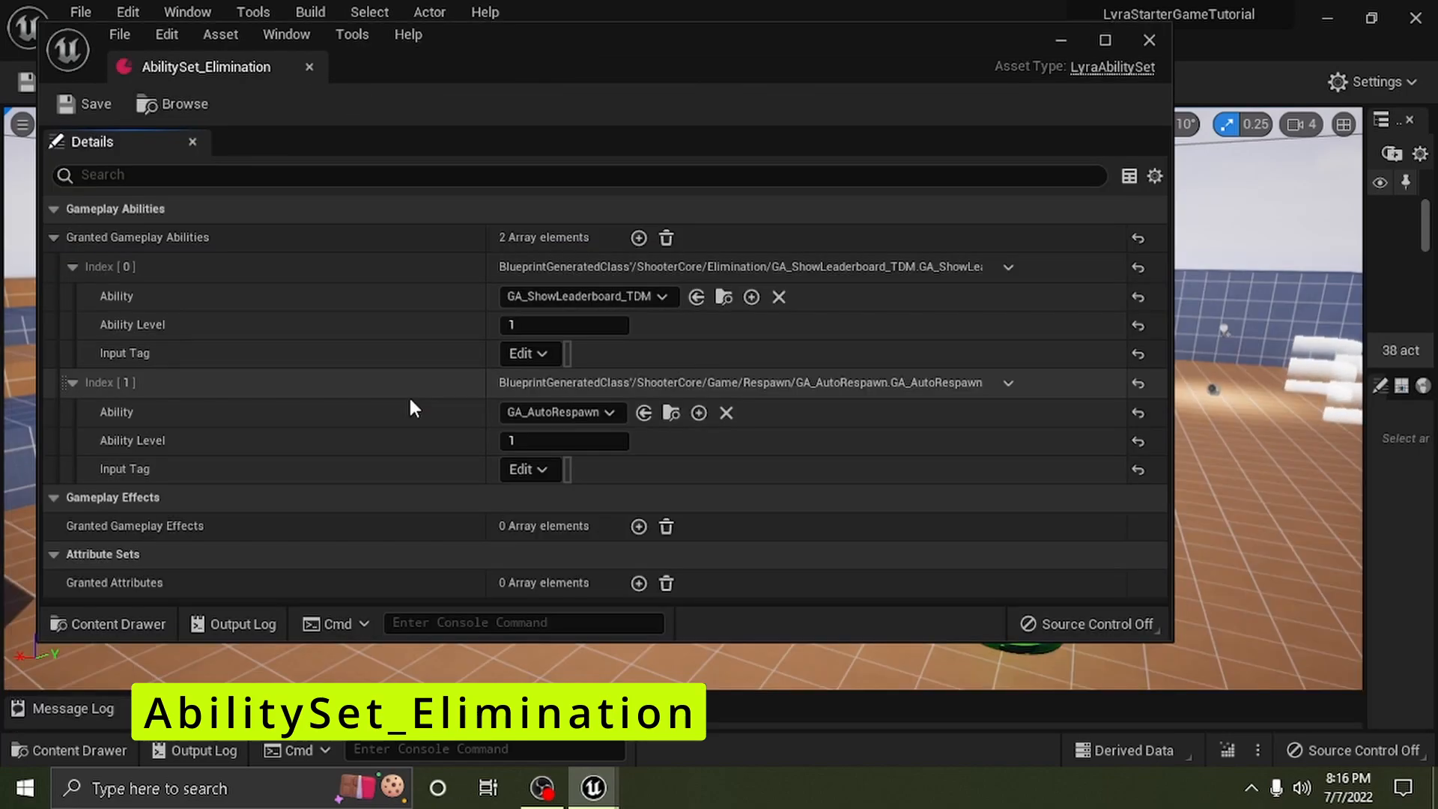
{"action": "left_click", "coordinate": [1151, 39]}
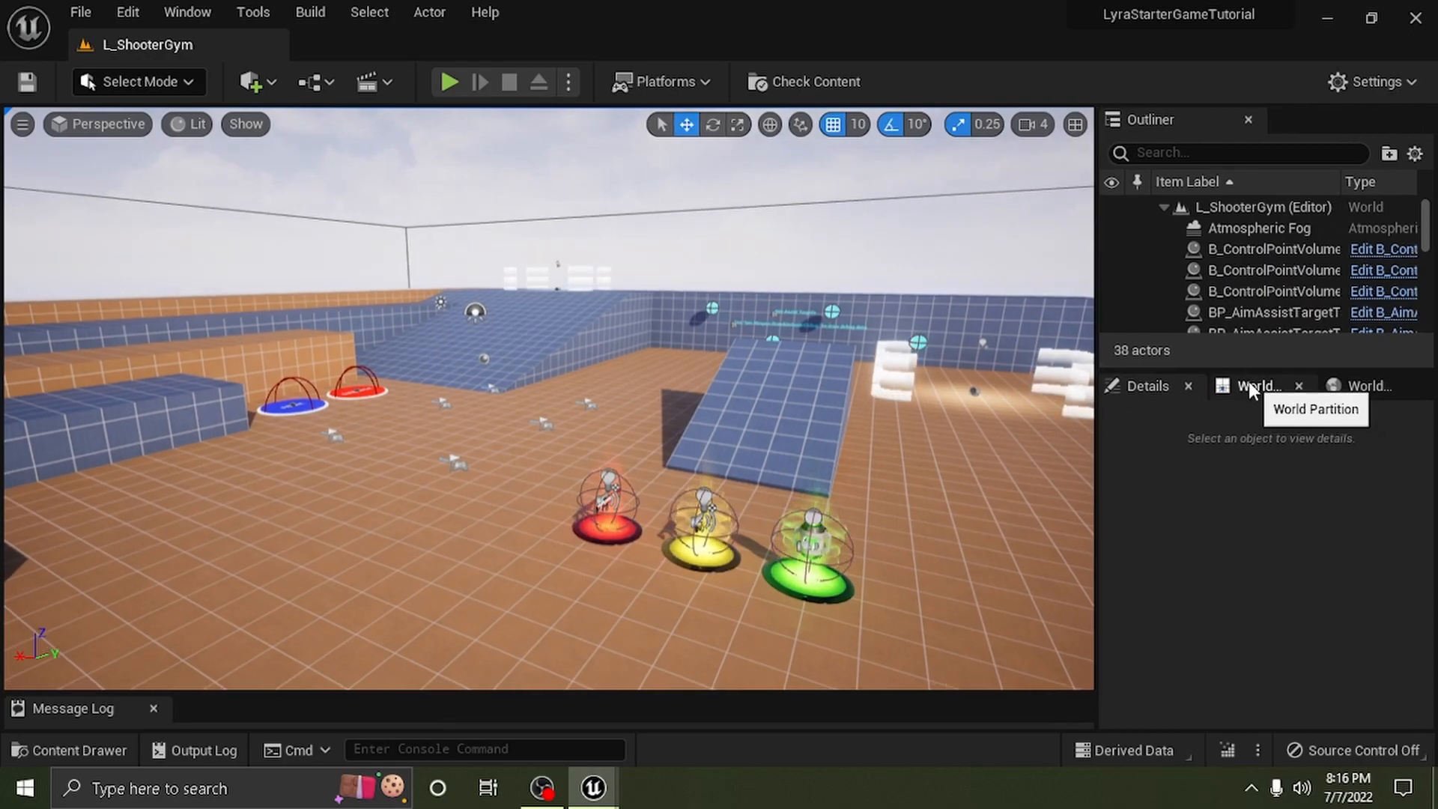
{"action": "left_click", "coordinate": [1363, 386]}
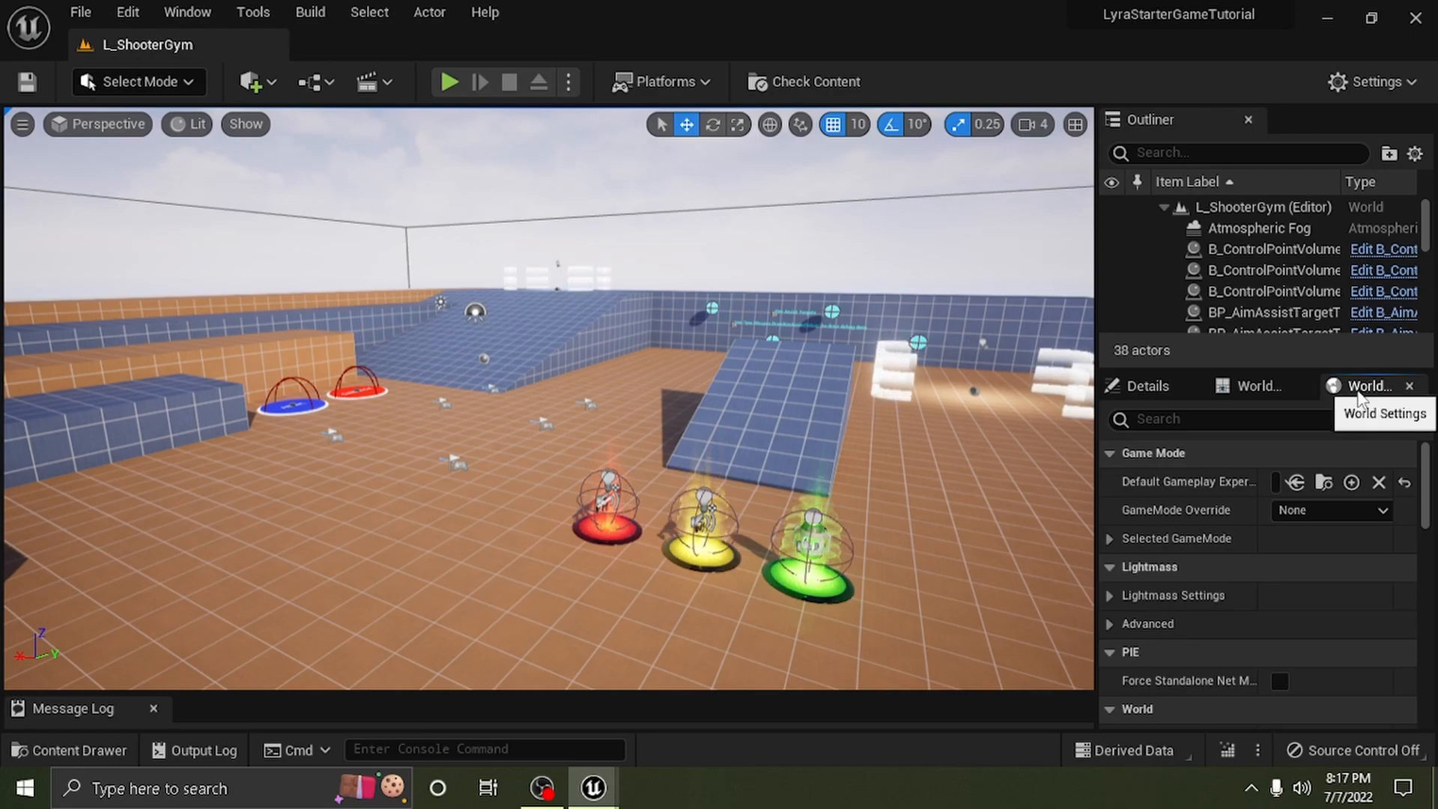
{"action": "mouse_move", "coordinate": [1110, 489]}
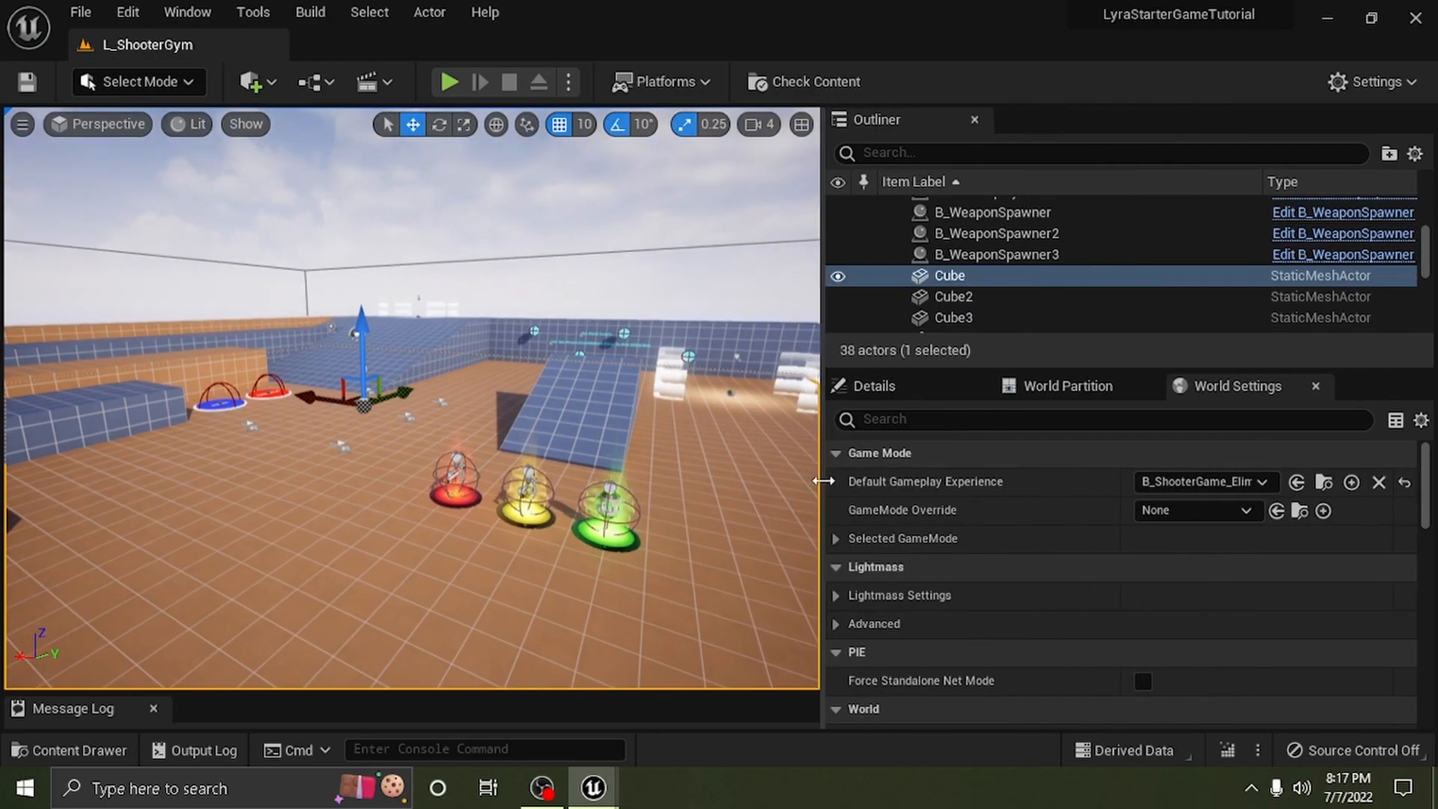
{"action": "mouse_move", "coordinate": [1185, 483]}
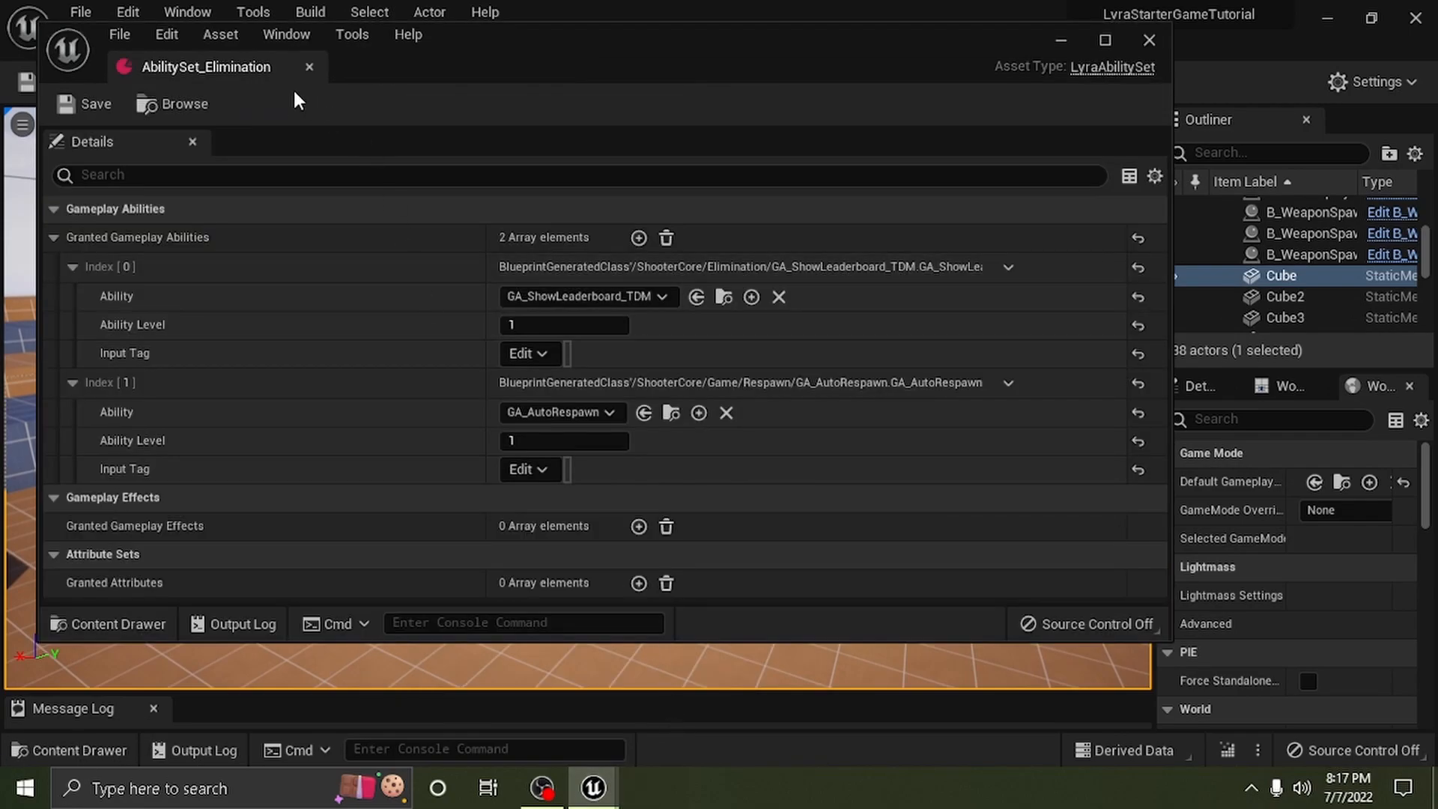
- Maximize the ability set editor and remove both granted ability entries
{"action": "left_click", "coordinate": [1109, 40]}
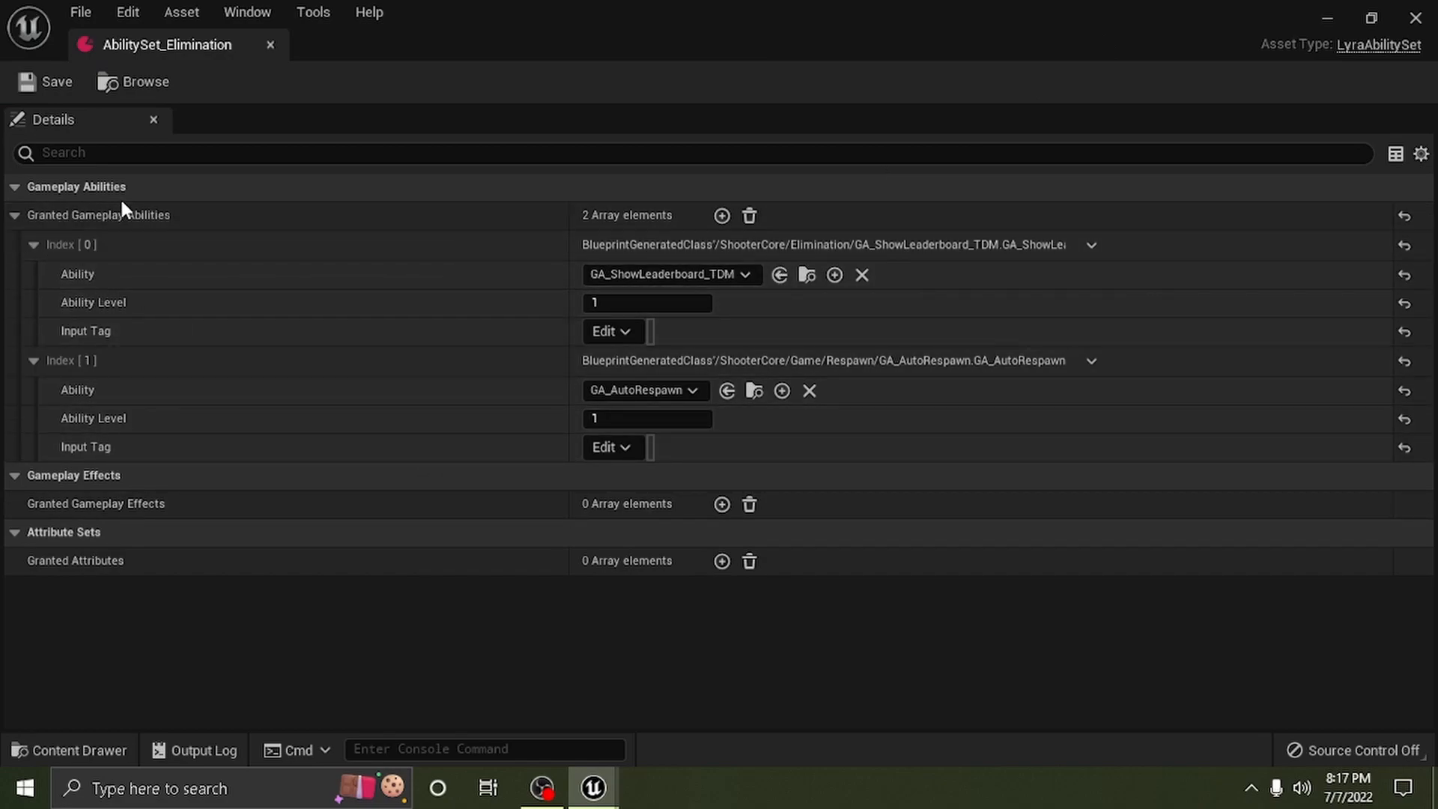
{"action": "mouse_move", "coordinate": [622, 395]}
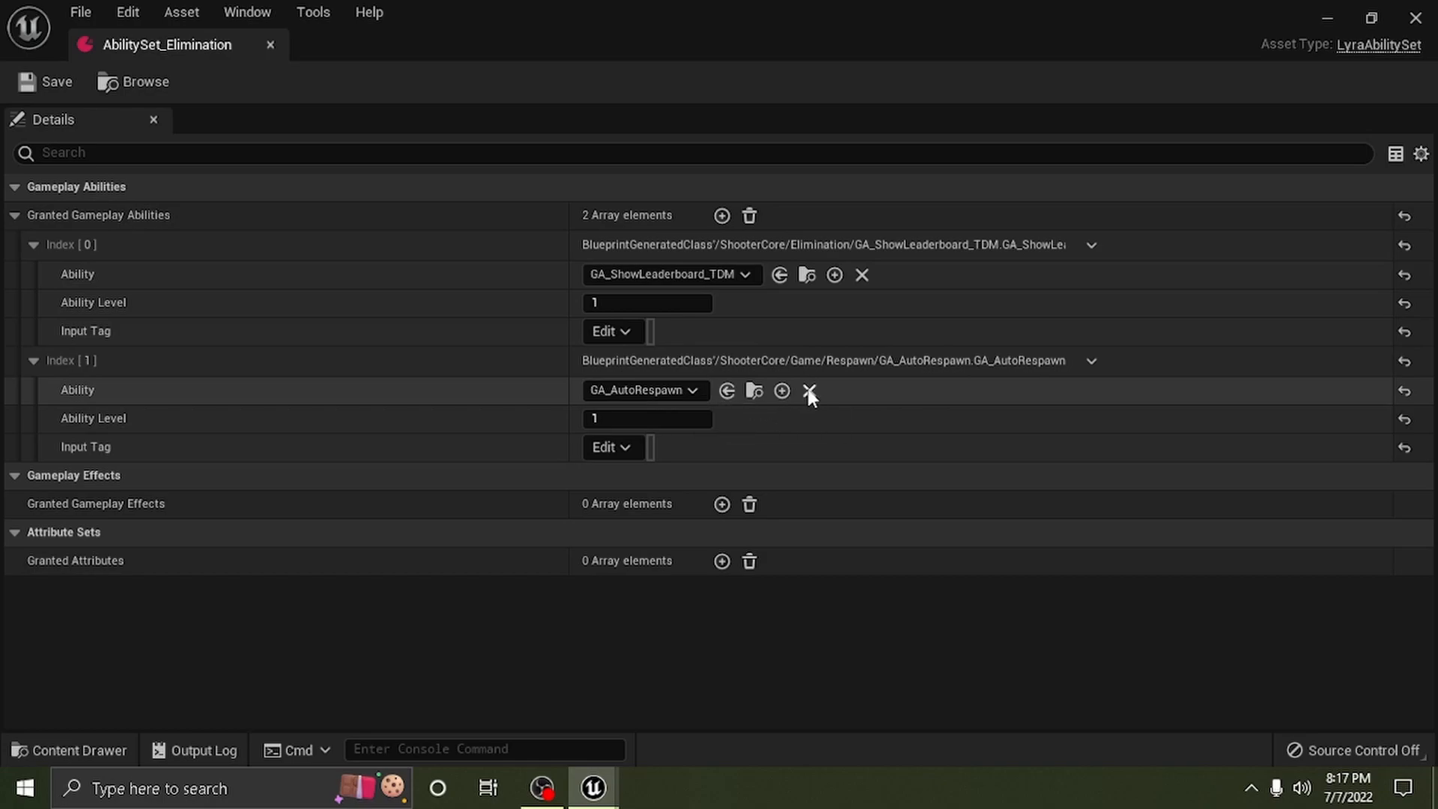
{"action": "left_click", "coordinate": [811, 391]}
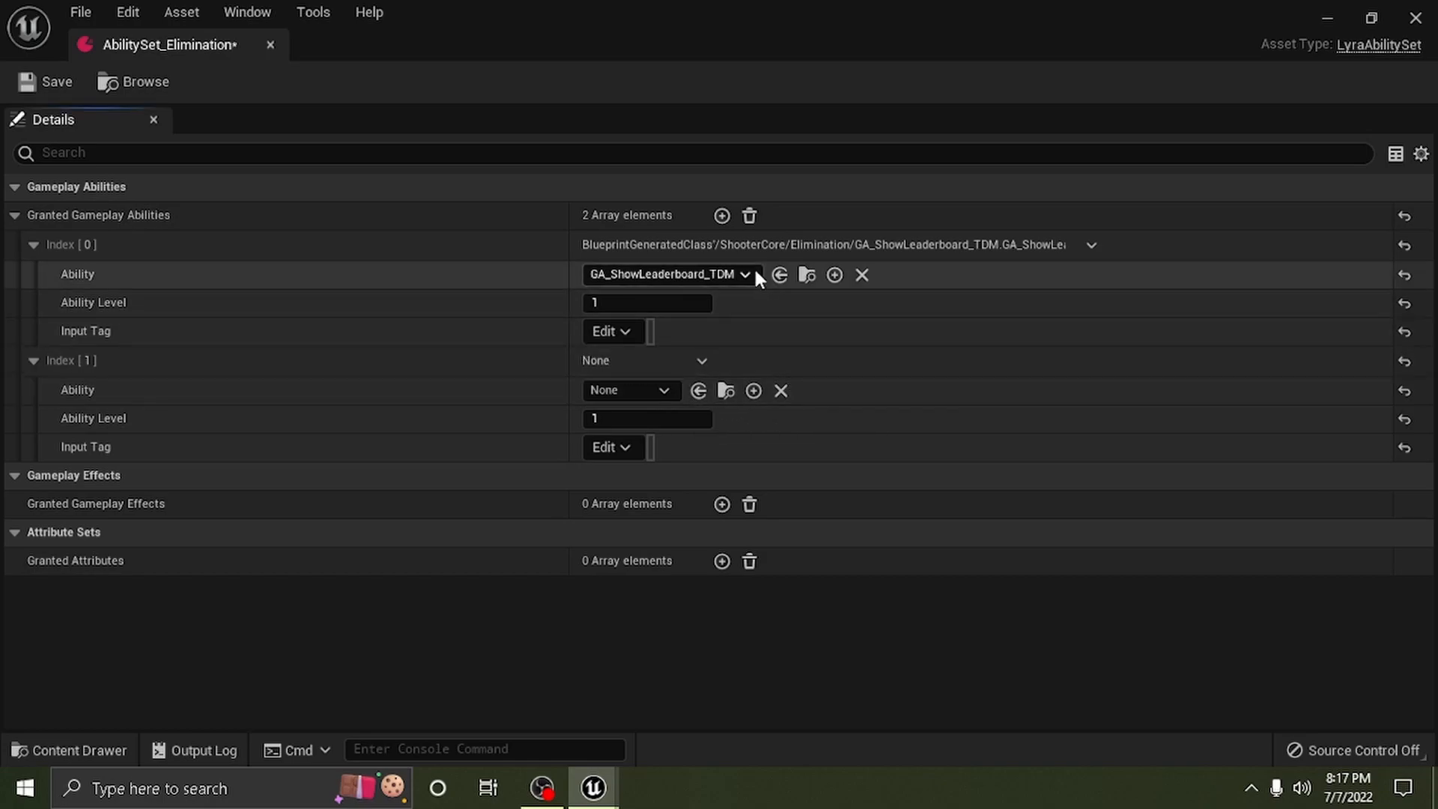
{"action": "mouse_move", "coordinate": [749, 215]}
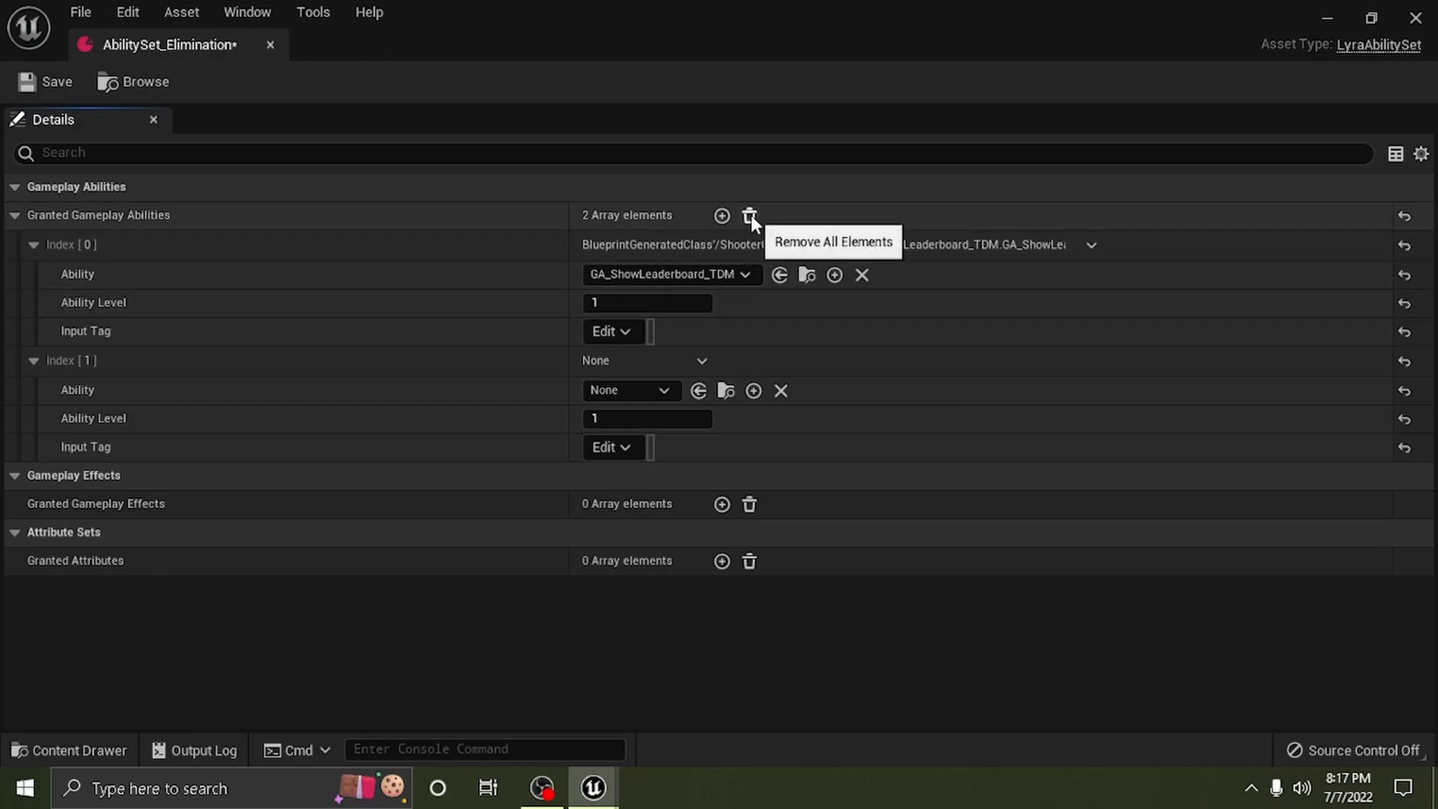
{"action": "left_click", "coordinate": [752, 216]}
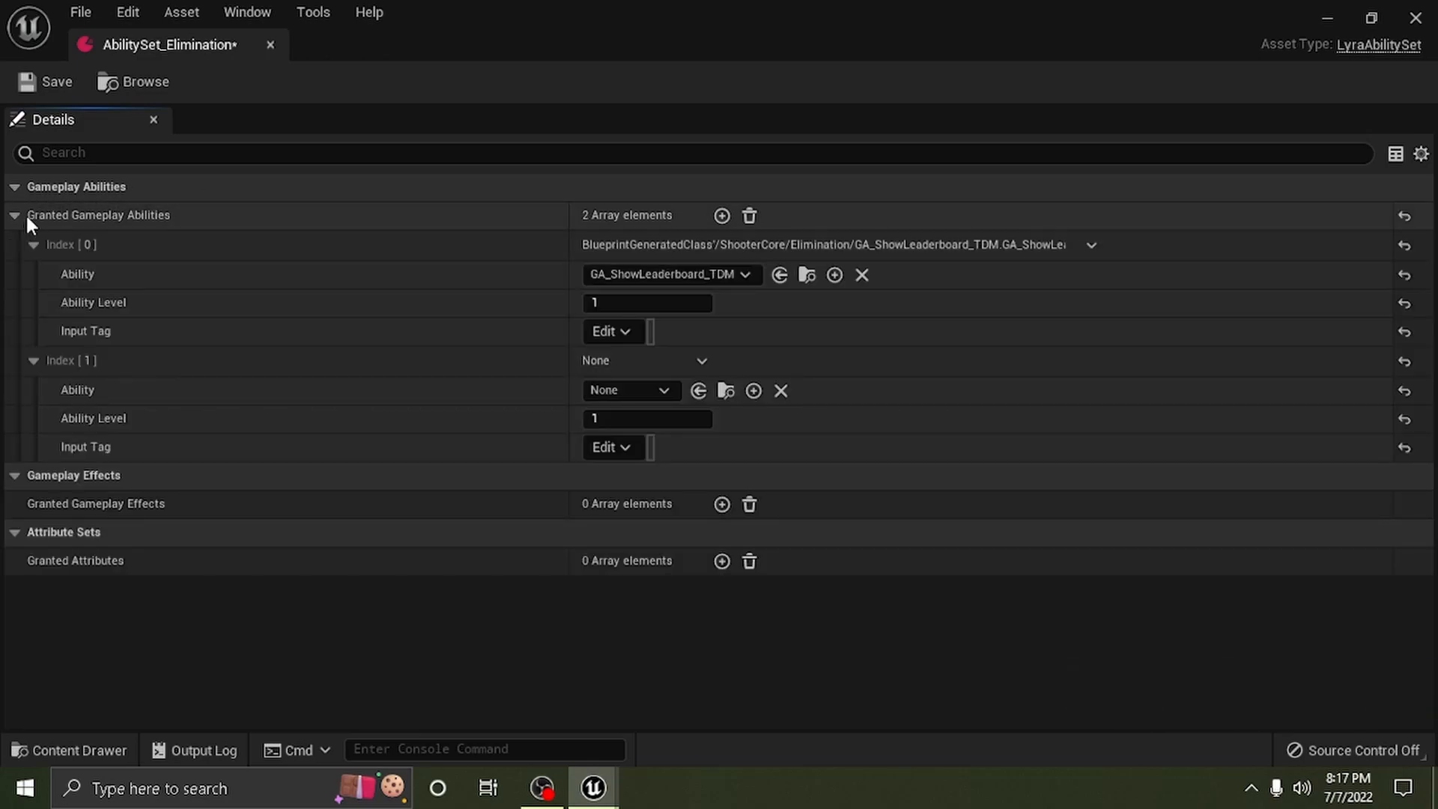
{"action": "left_click", "coordinate": [750, 216]}
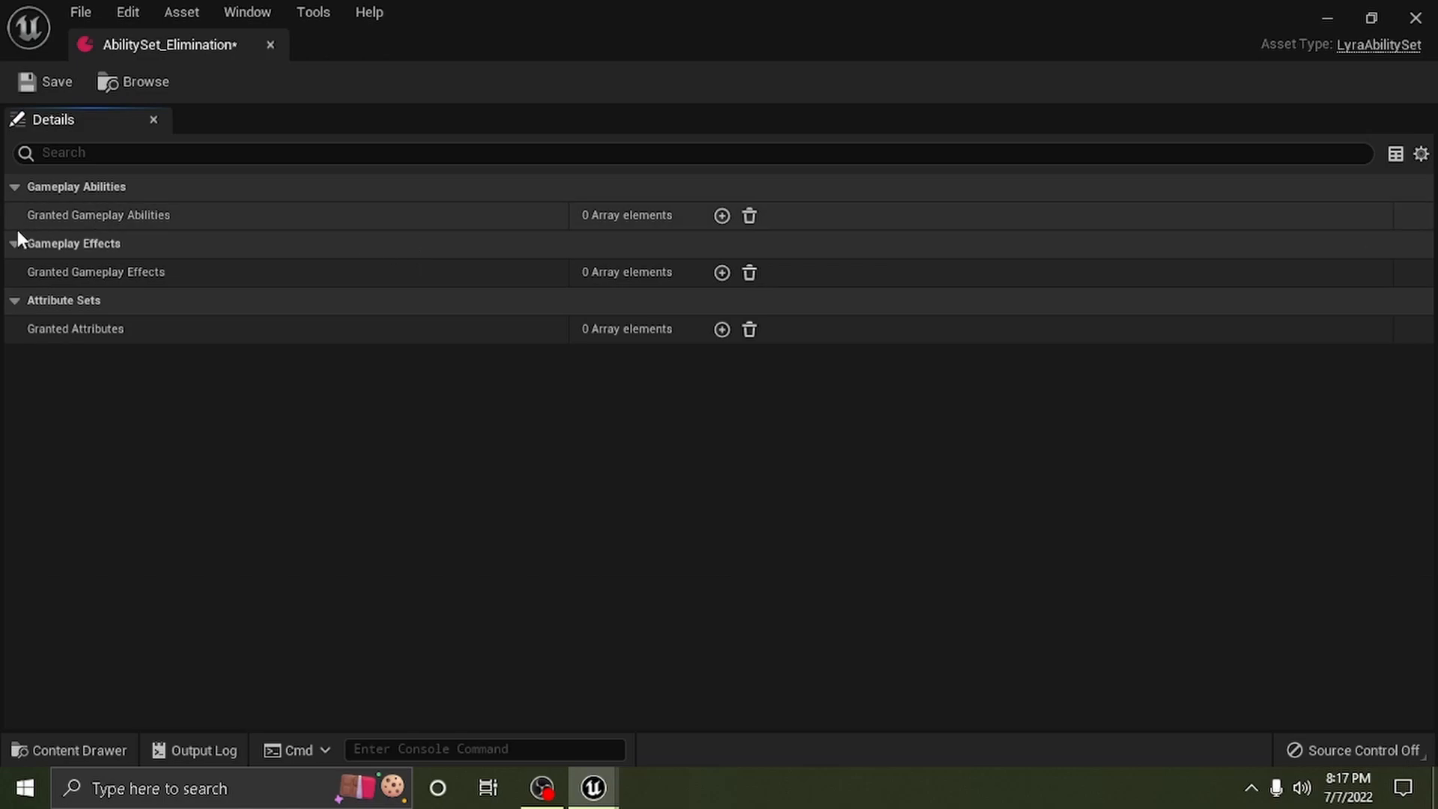
{"action": "mouse_move", "coordinate": [722, 216]}
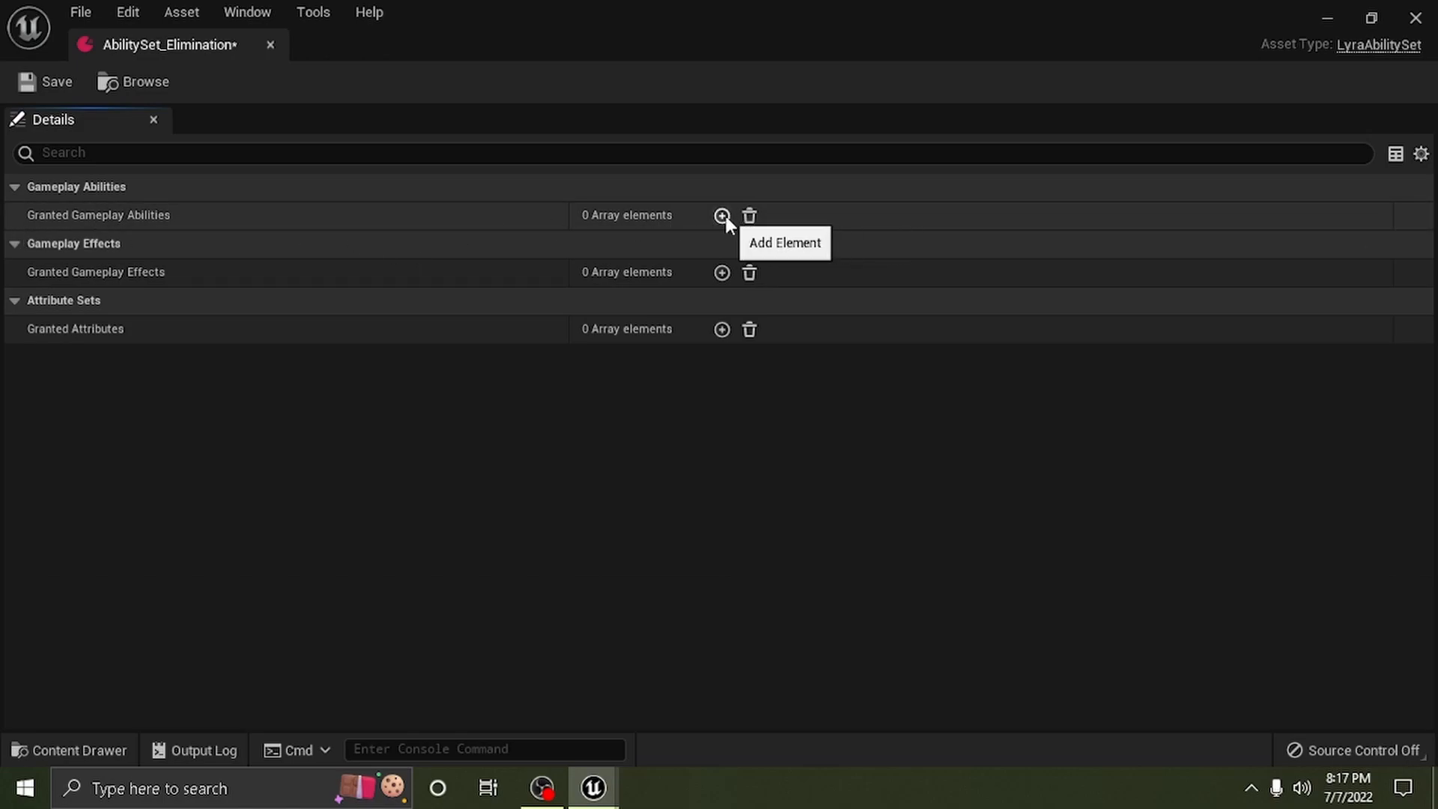
- Add a granted ability set to GA_ShowLeaderboard_TDM, then return to L_ShooterGym
{"action": "left_click", "coordinate": [722, 215]}
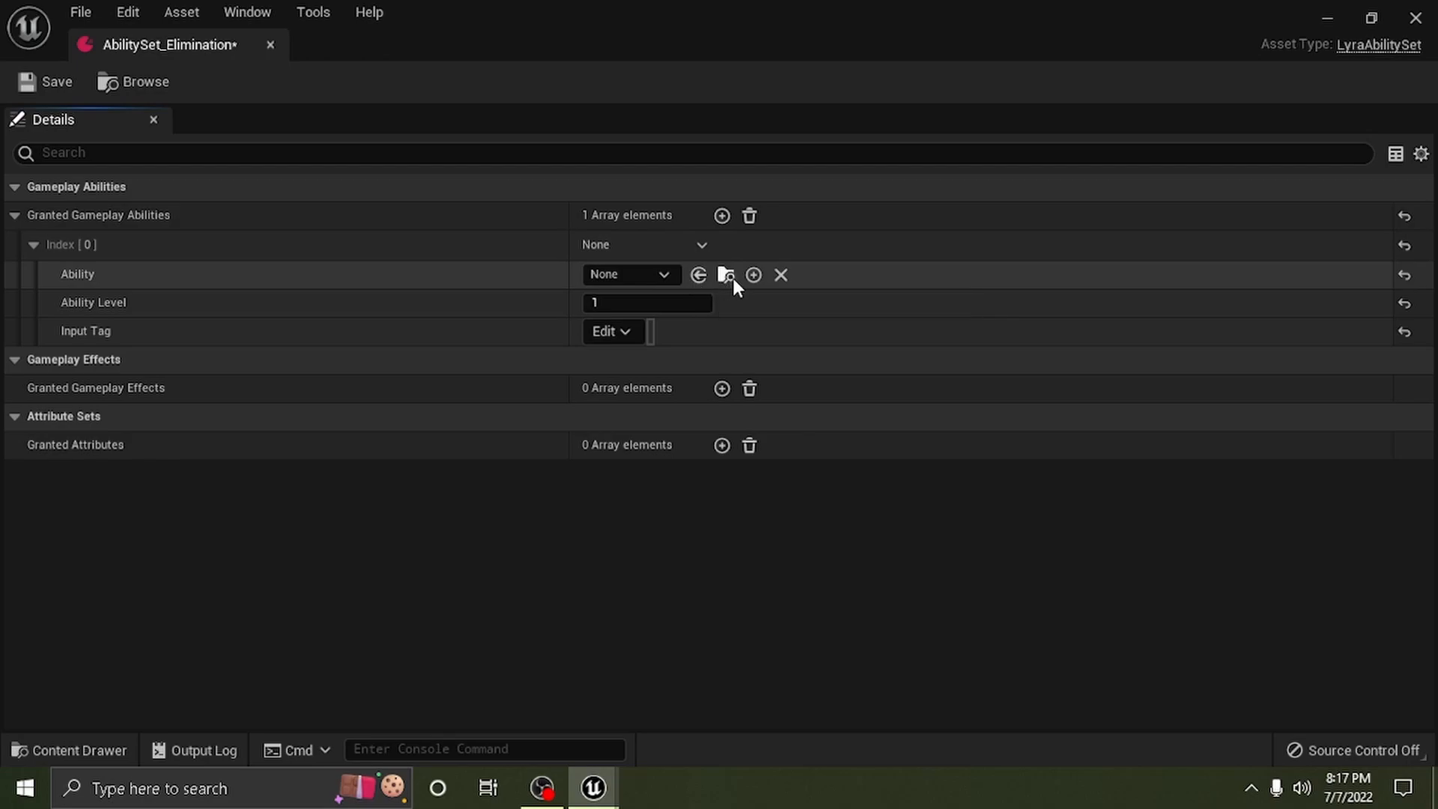
{"action": "mouse_move", "coordinate": [726, 275]}
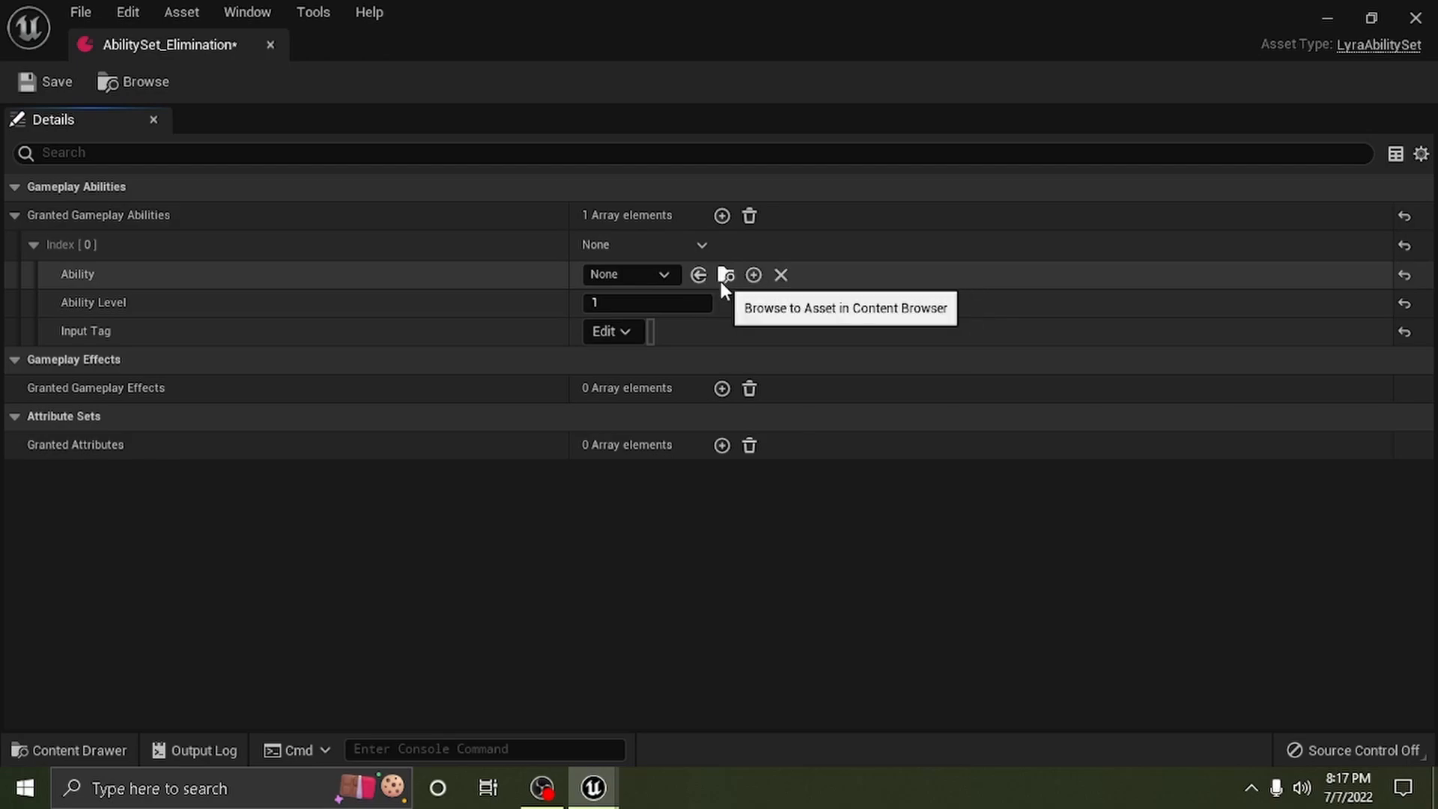
{"action": "left_click", "coordinate": [664, 275]}
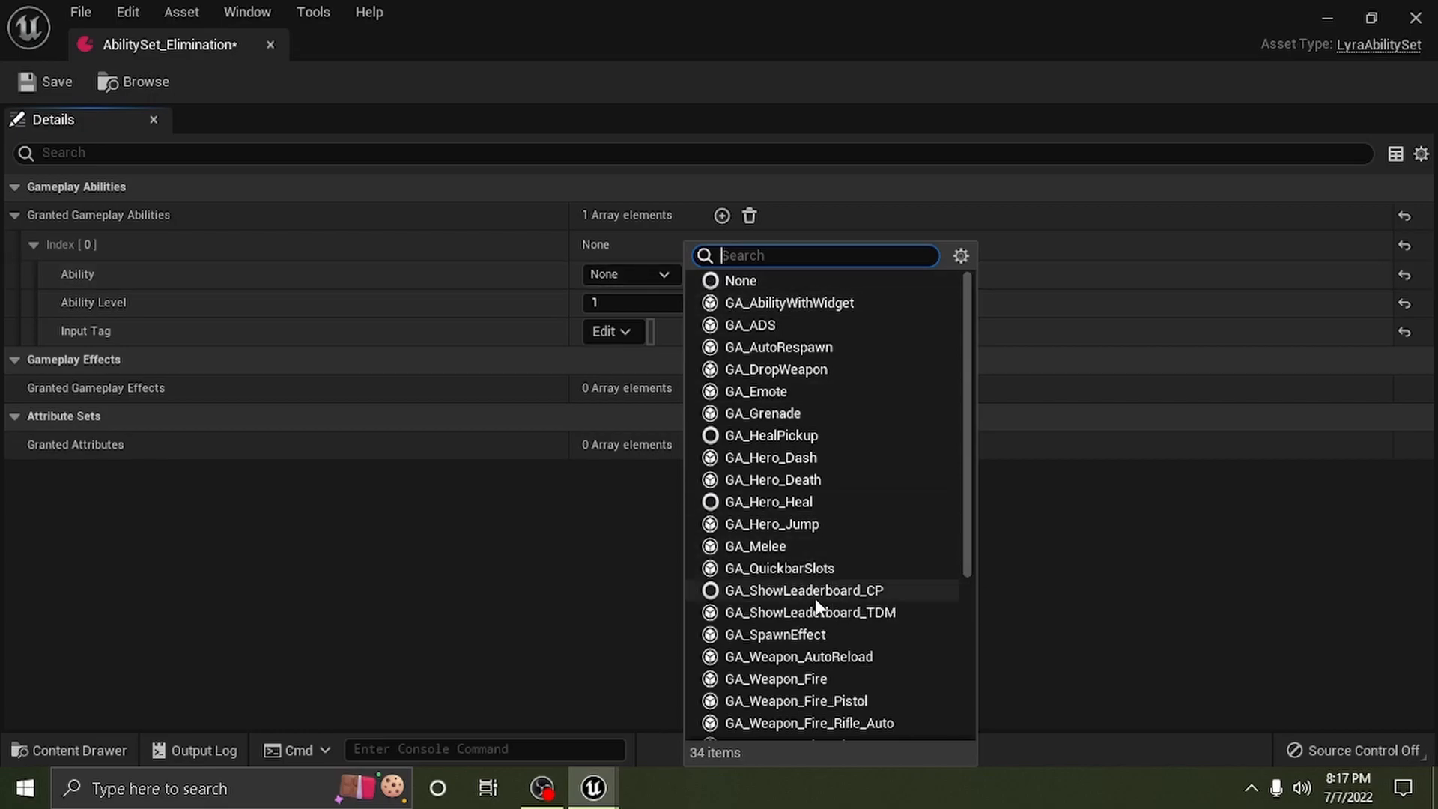
{"action": "left_click", "coordinate": [809, 613]}
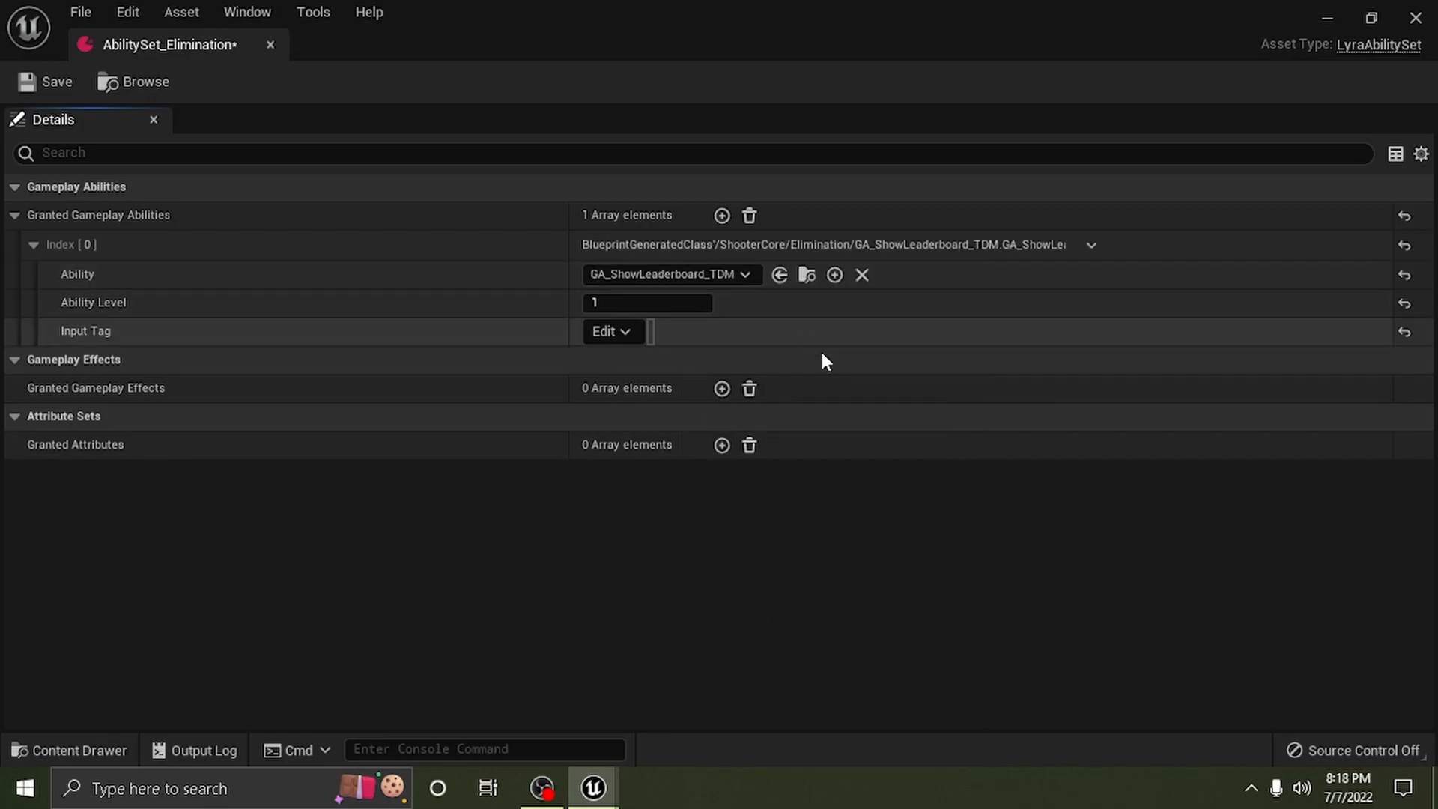
{"action": "mouse_move", "coordinate": [415, 432]}
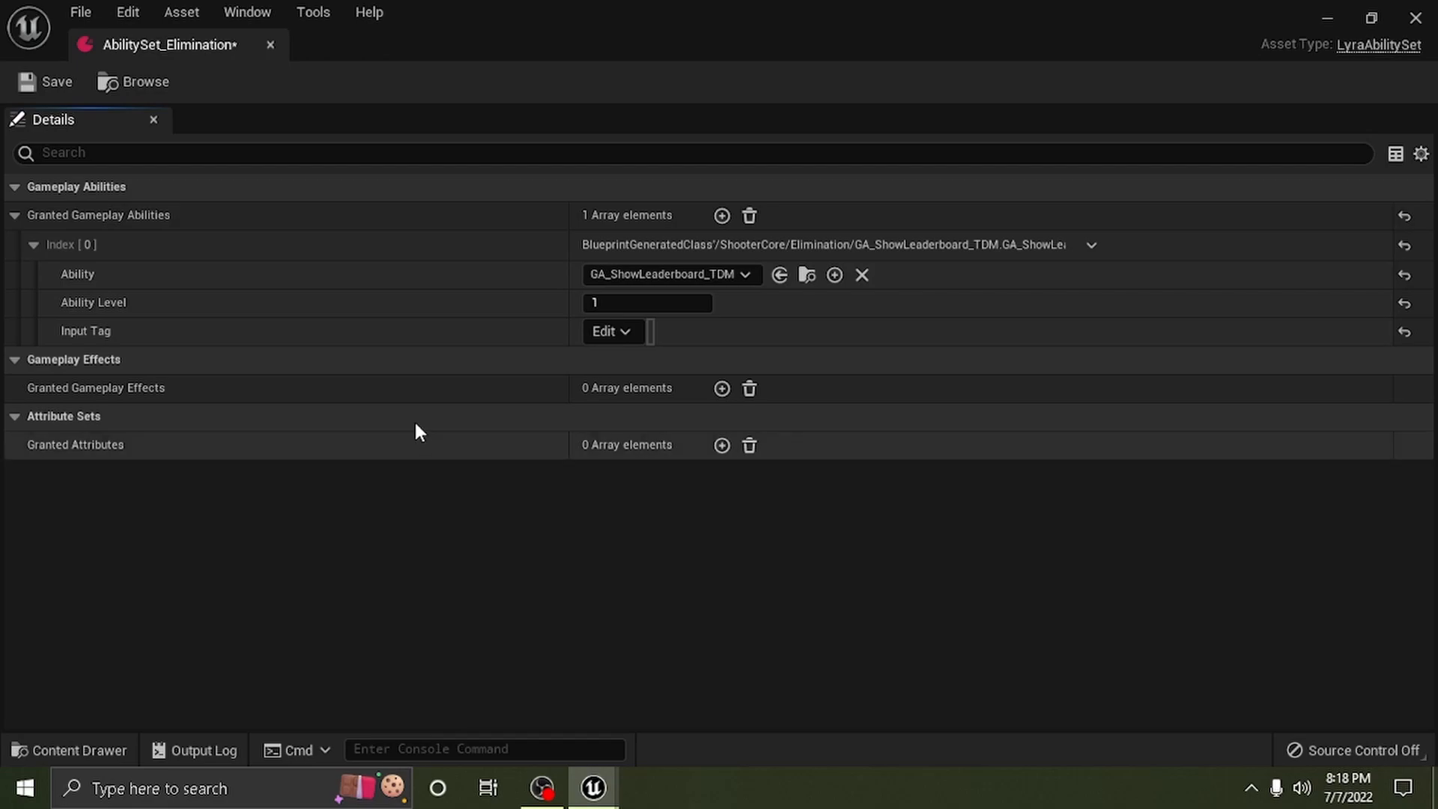
{"action": "left_click", "coordinate": [48, 81]}
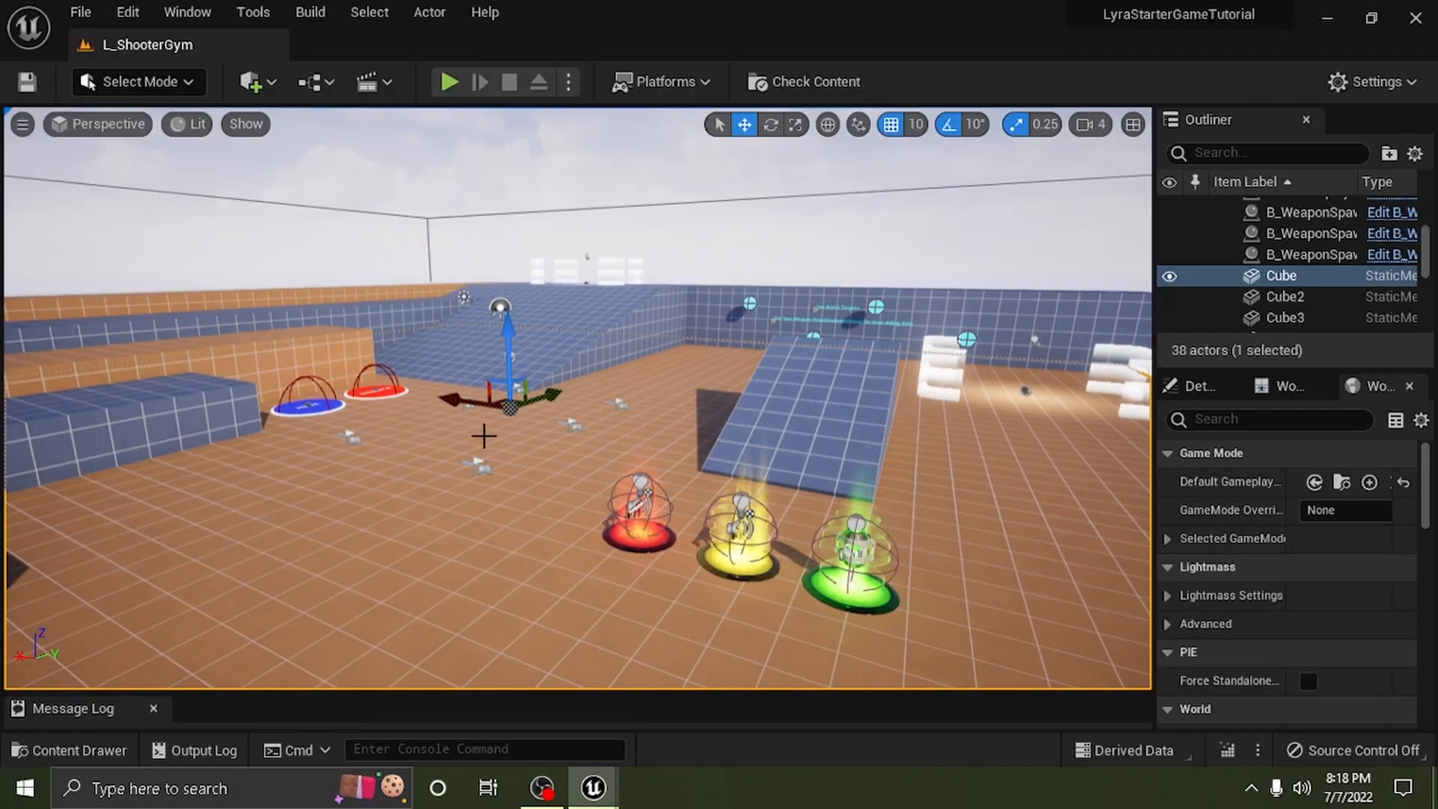
- Start Play In Editor for the L_ShooterGym level
{"action": "left_click", "coordinate": [450, 81]}
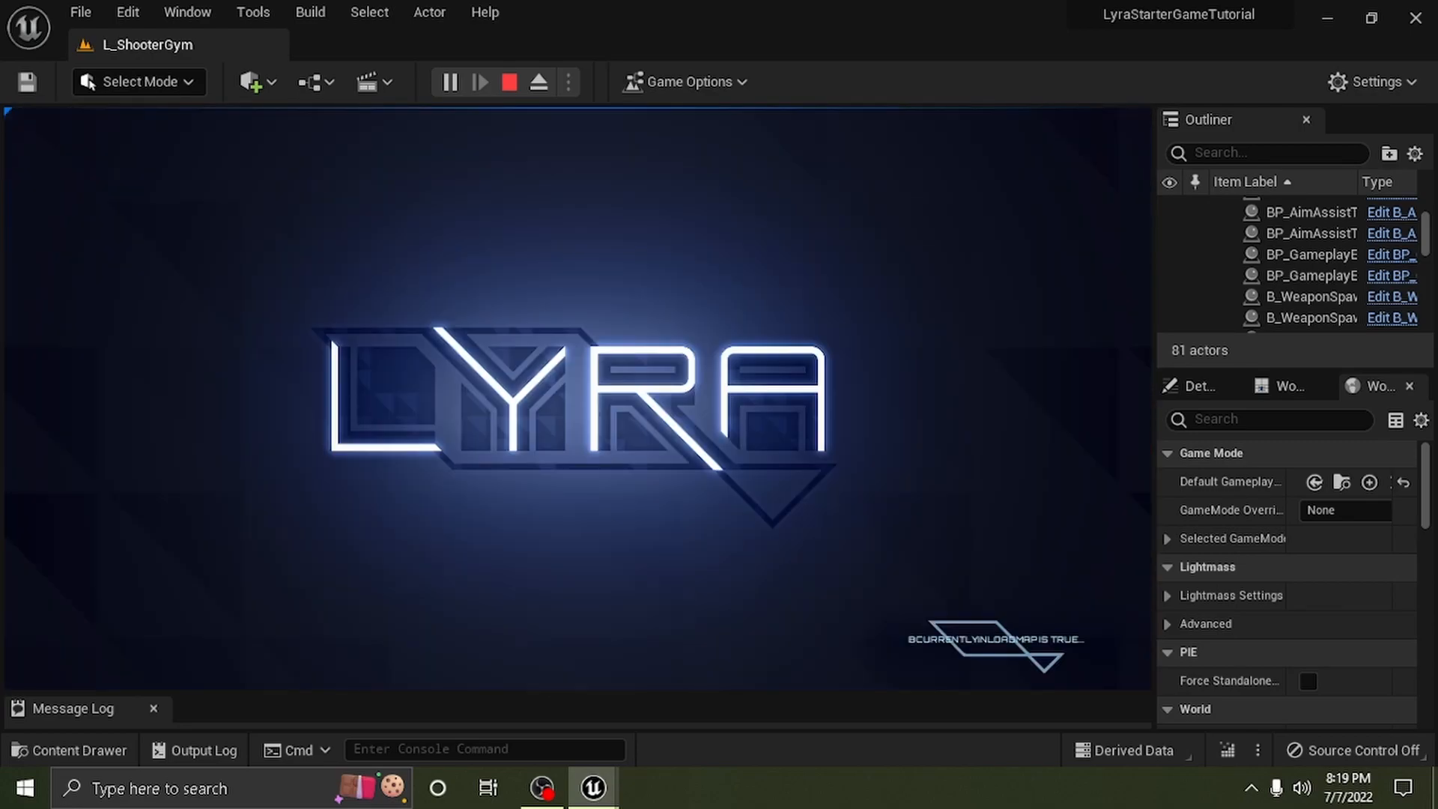
- Go through Play Lyra and Start a Game to reach Host a Game
{"action": "left_click", "coordinate": [507, 83]}
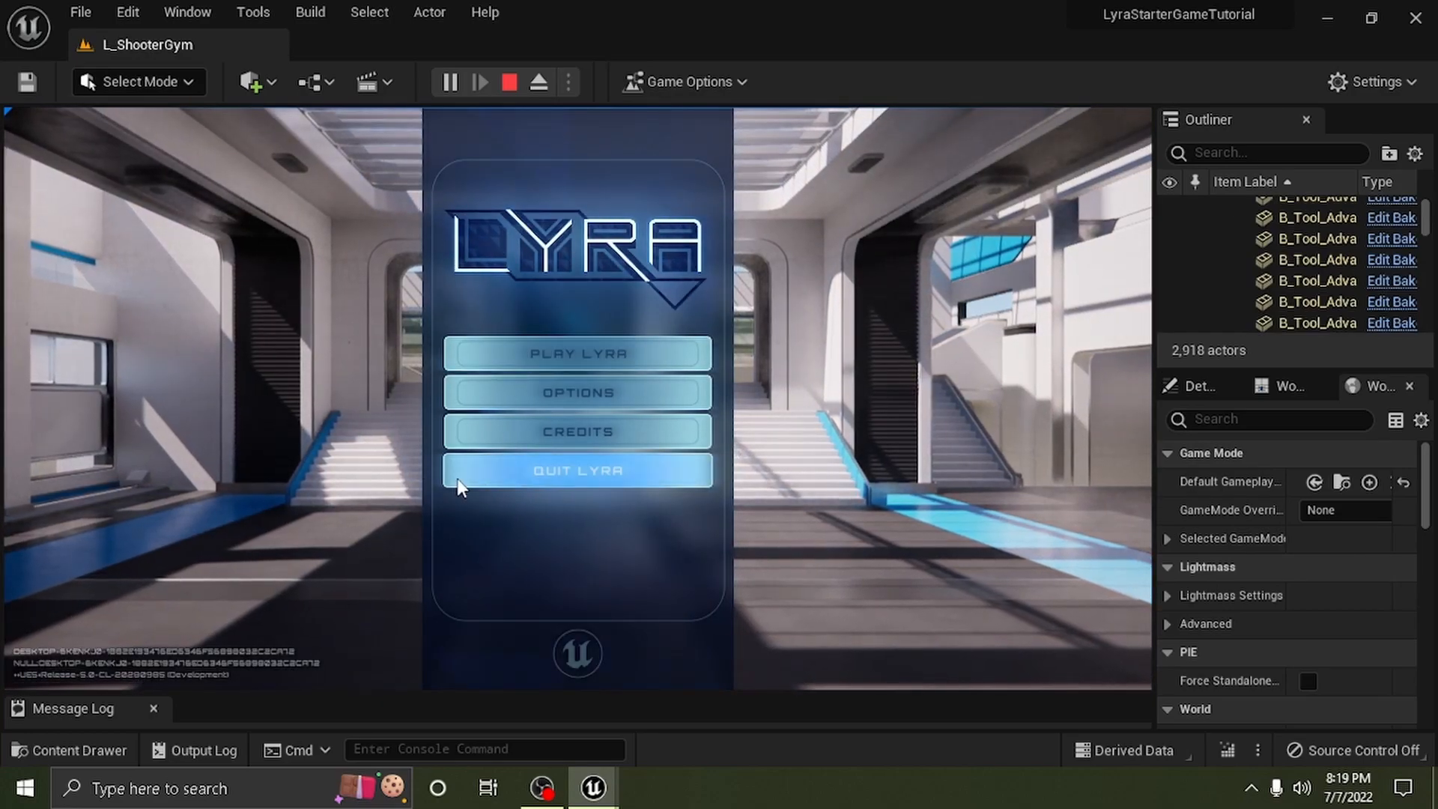
{"action": "mouse_move", "coordinate": [315, 474]}
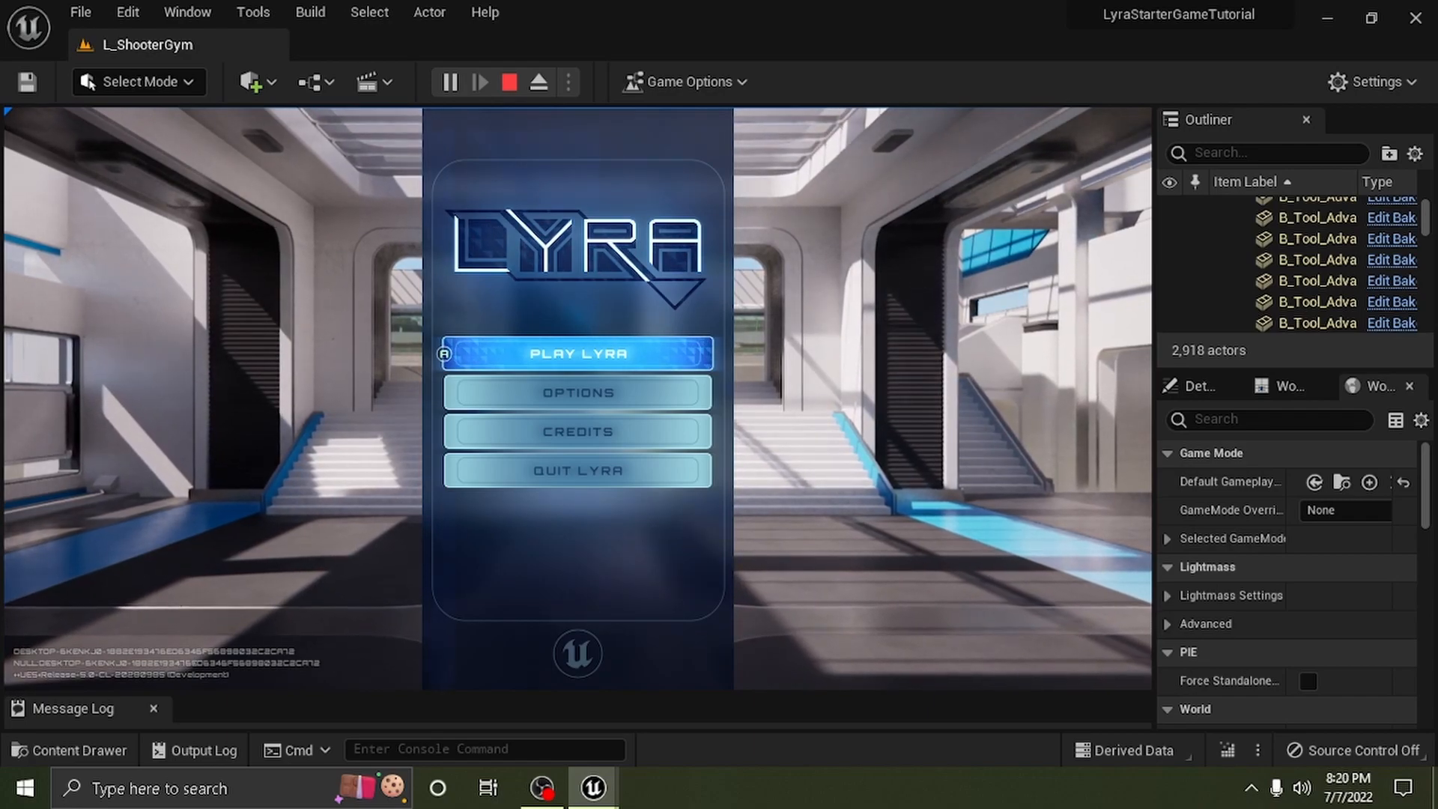
{"action": "left_click", "coordinate": [579, 354]}
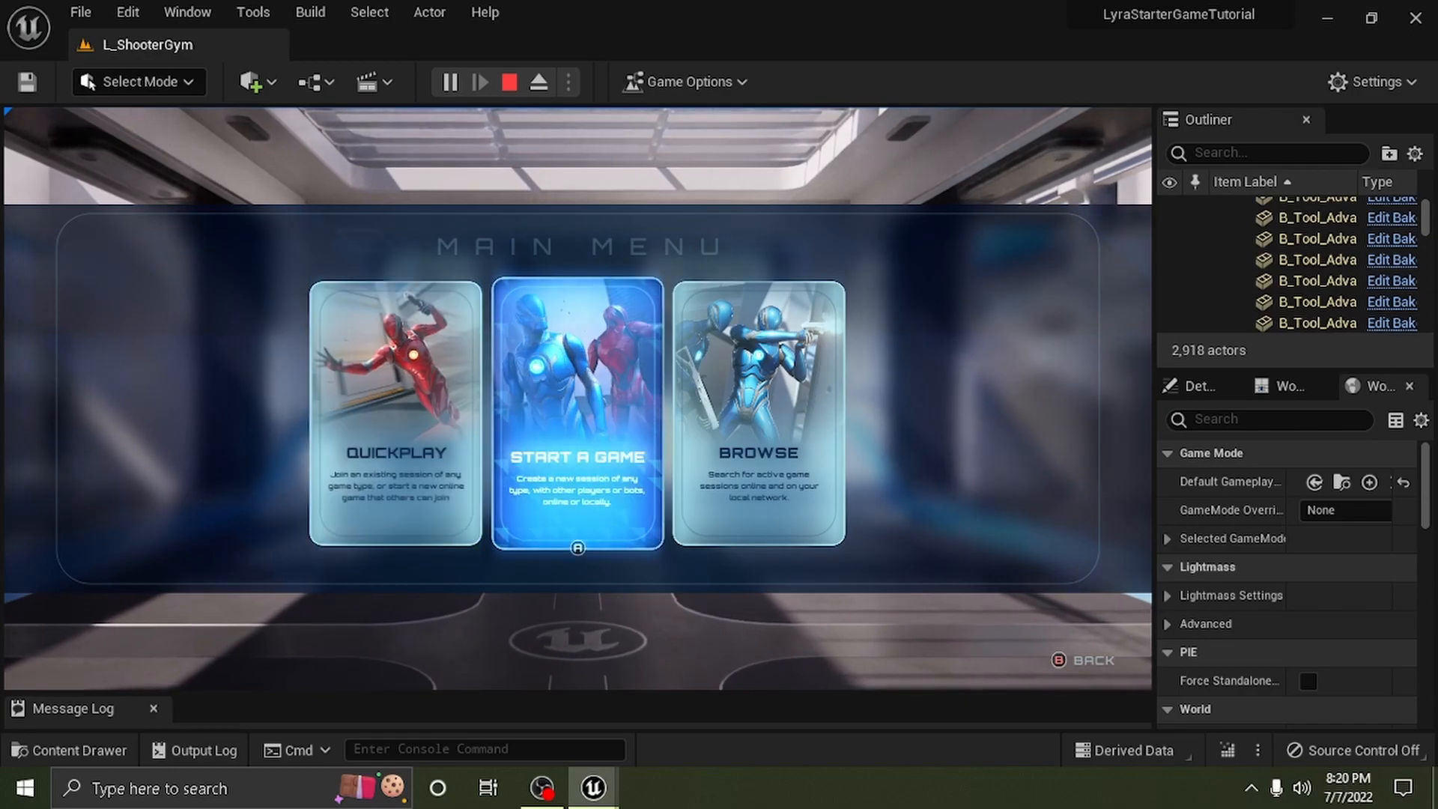
{"action": "left_click", "coordinate": [577, 413]}
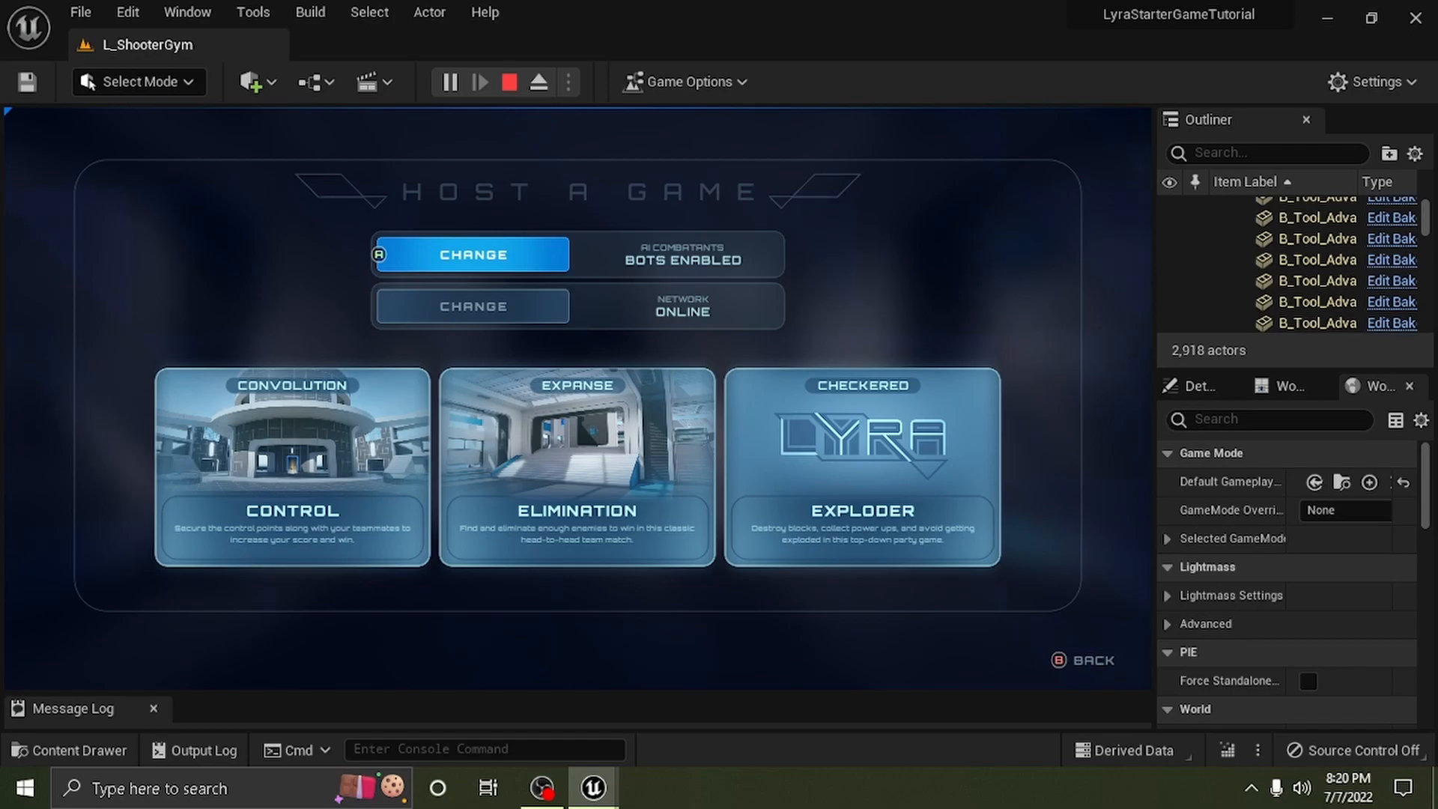
{"action": "left_click", "coordinate": [289, 468]}
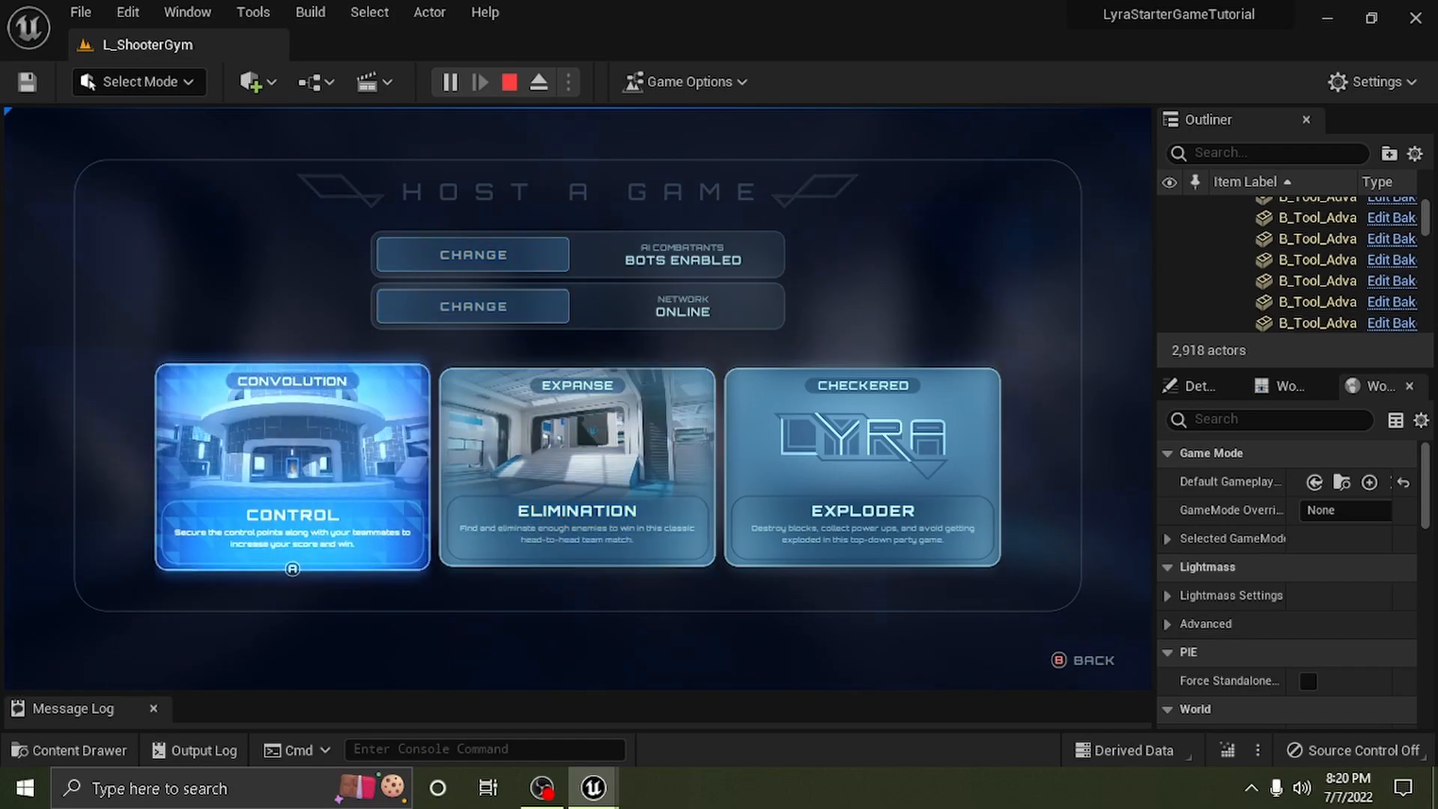